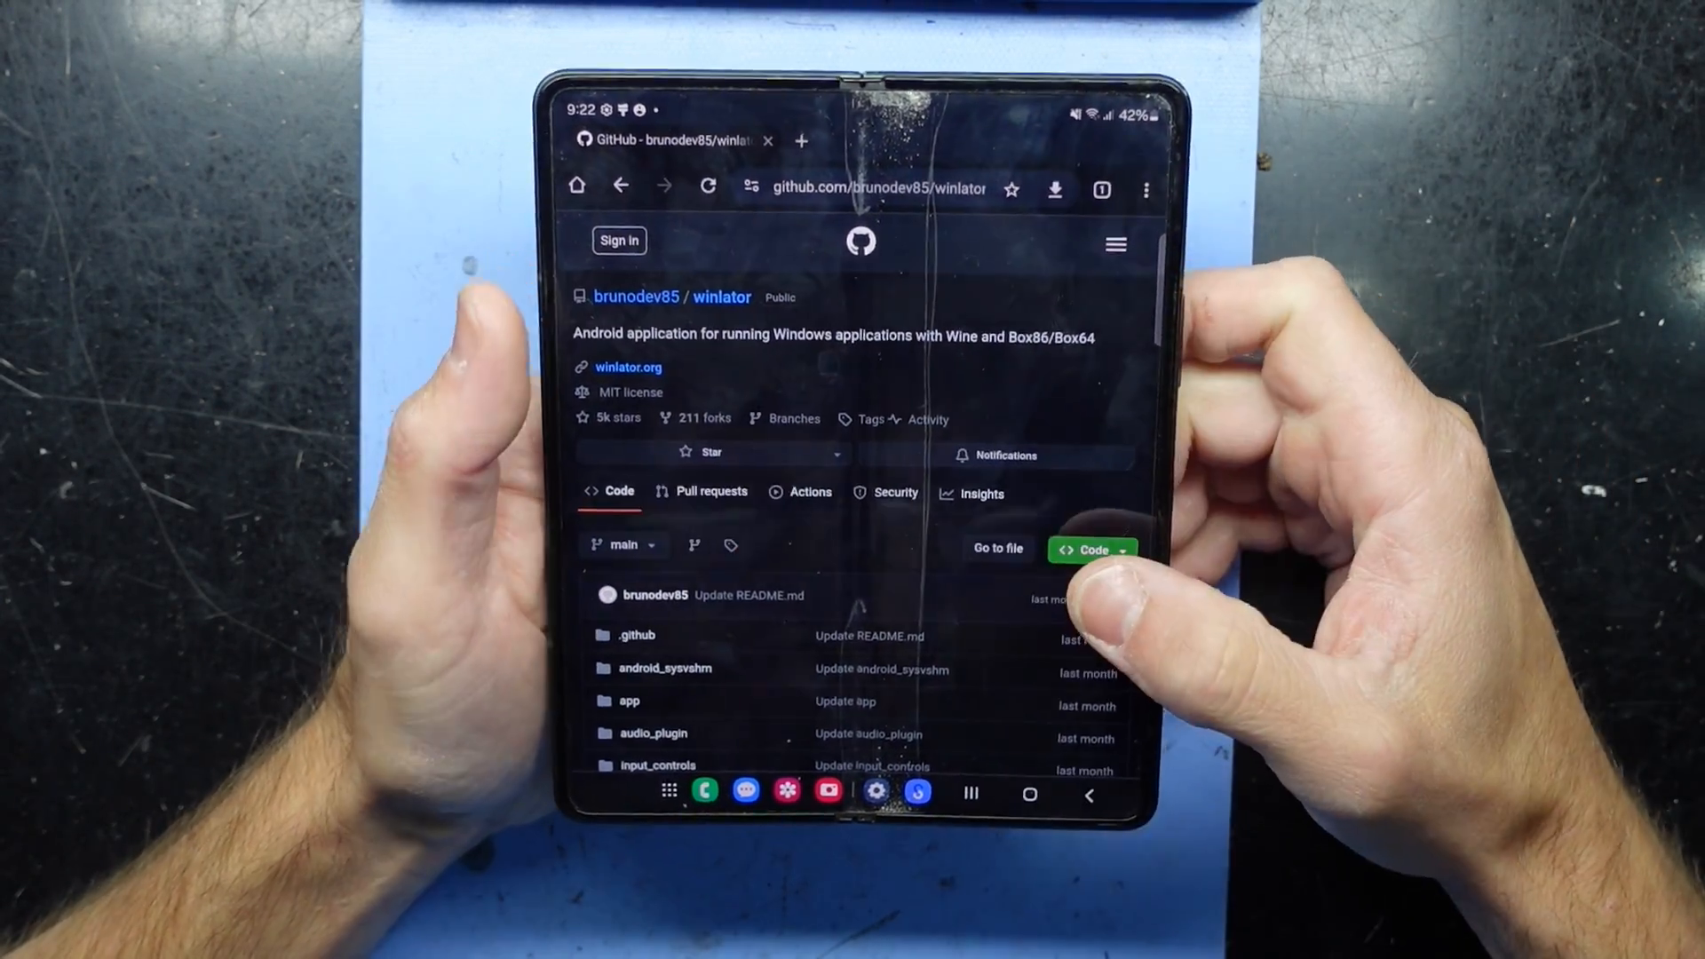
Scroll the Winlator GitHub repo down to the latest release, Winlator 6.1.
scroll(down, 3)
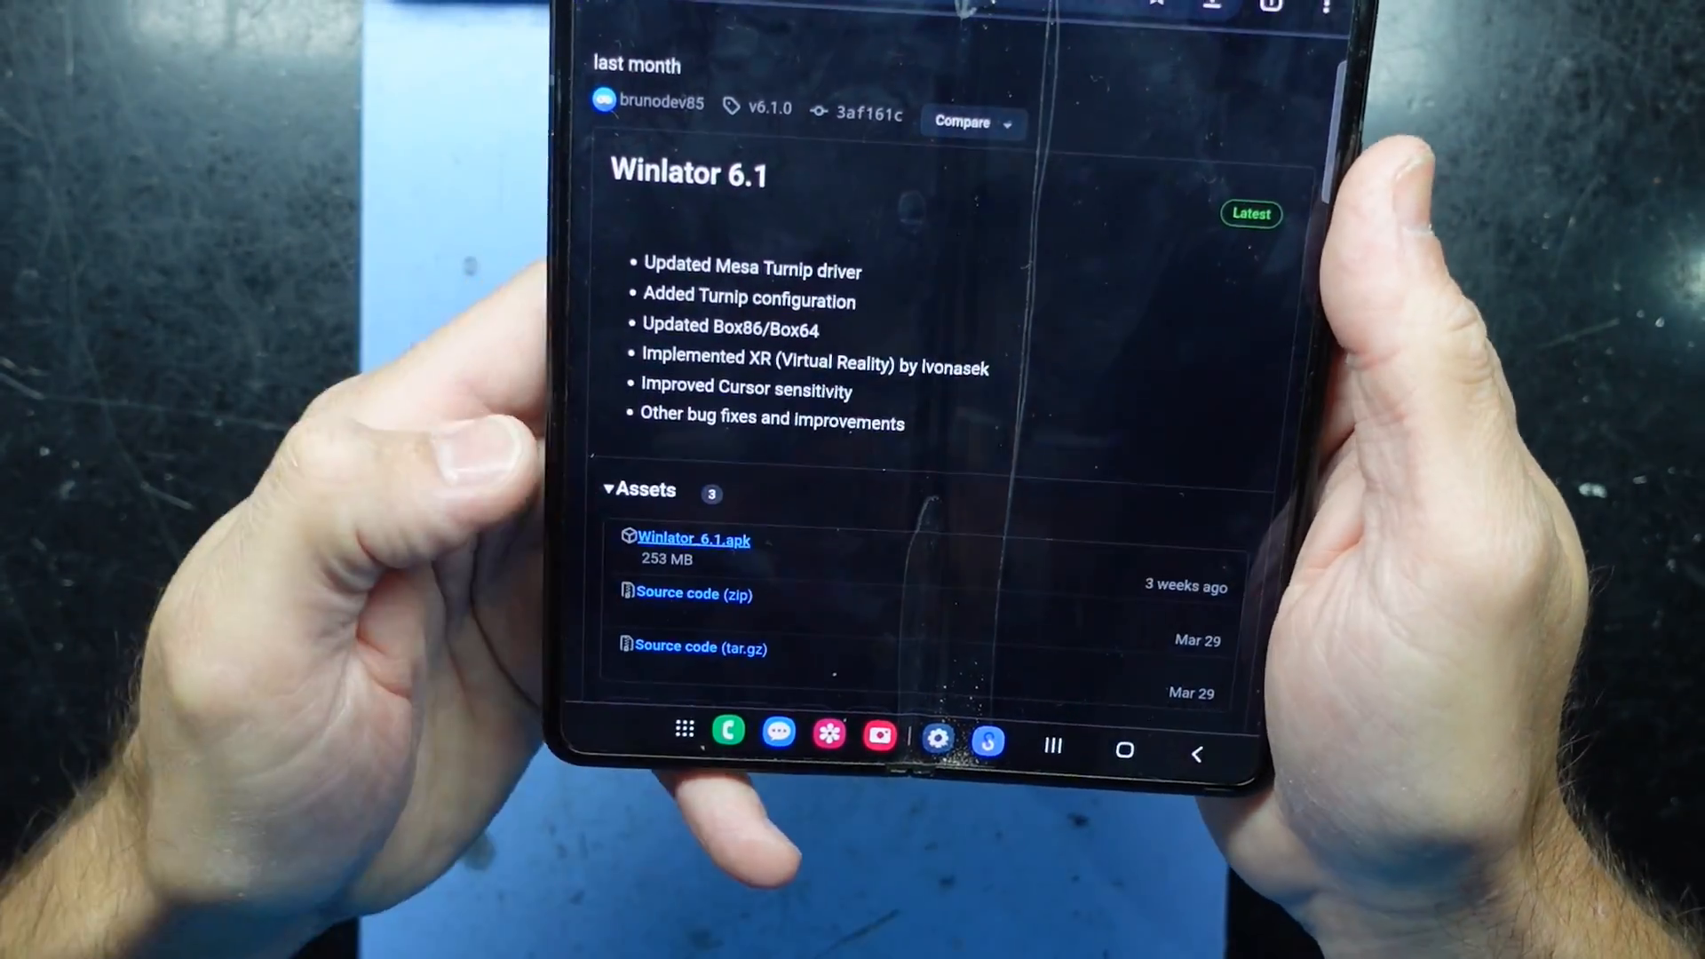
Download Winlator_6.1.apk from the release assets, confirming despite Chrome's warning.
click(691, 540)
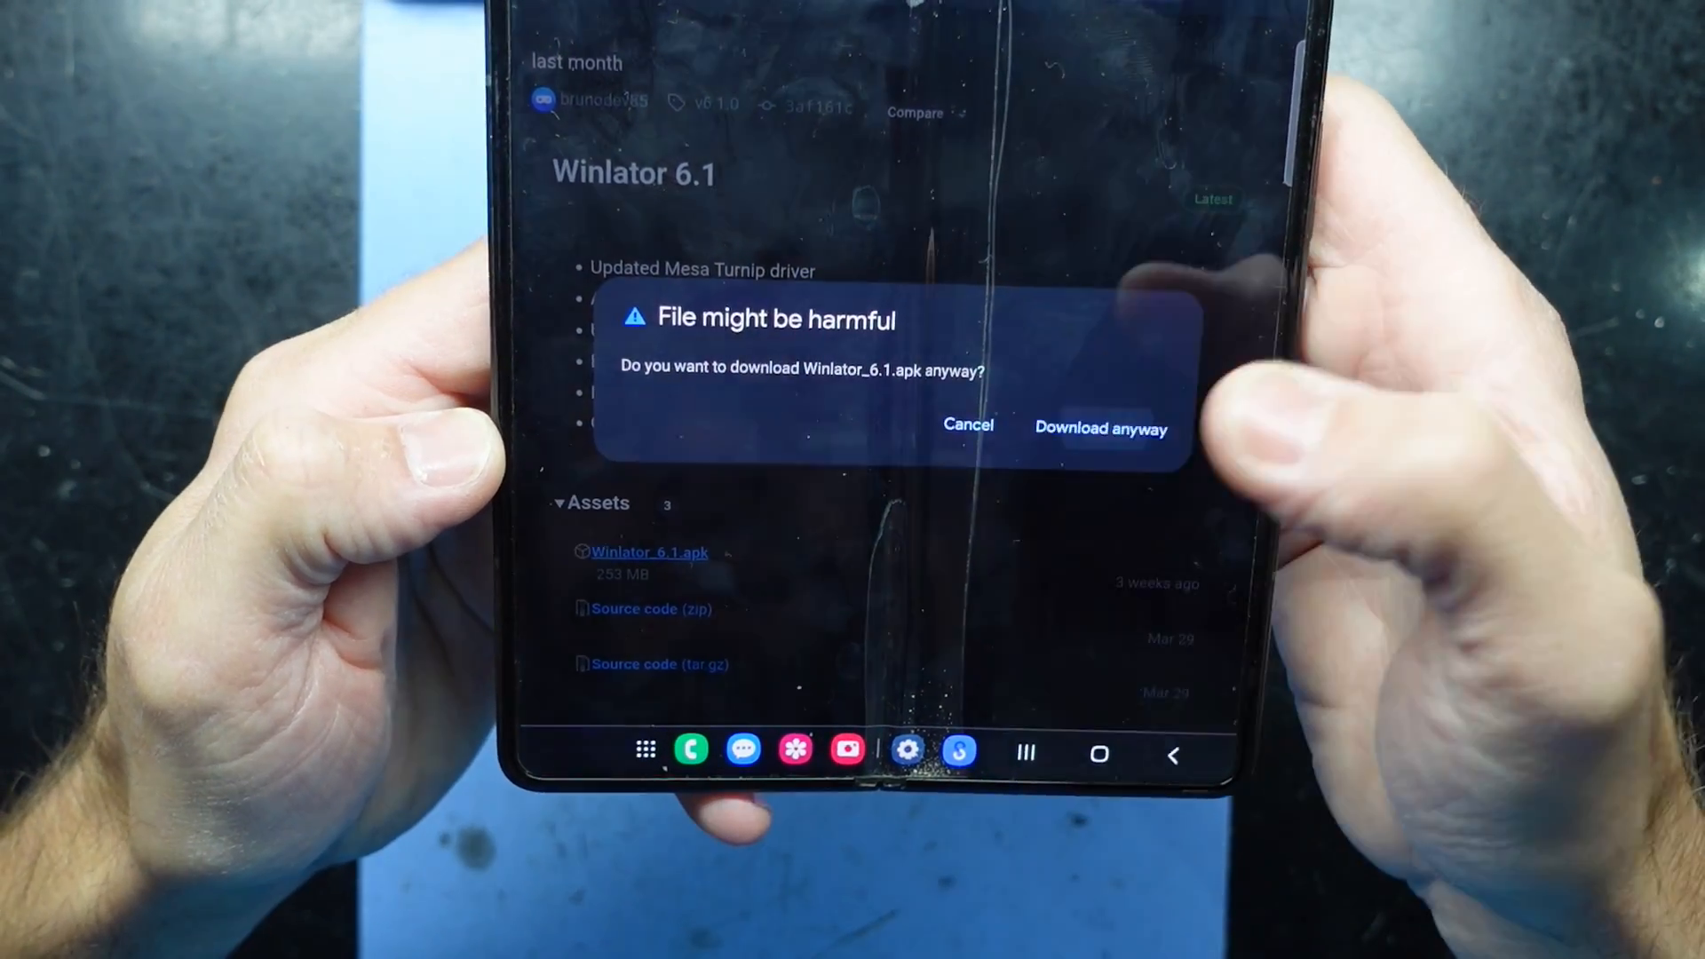
click(1100, 426)
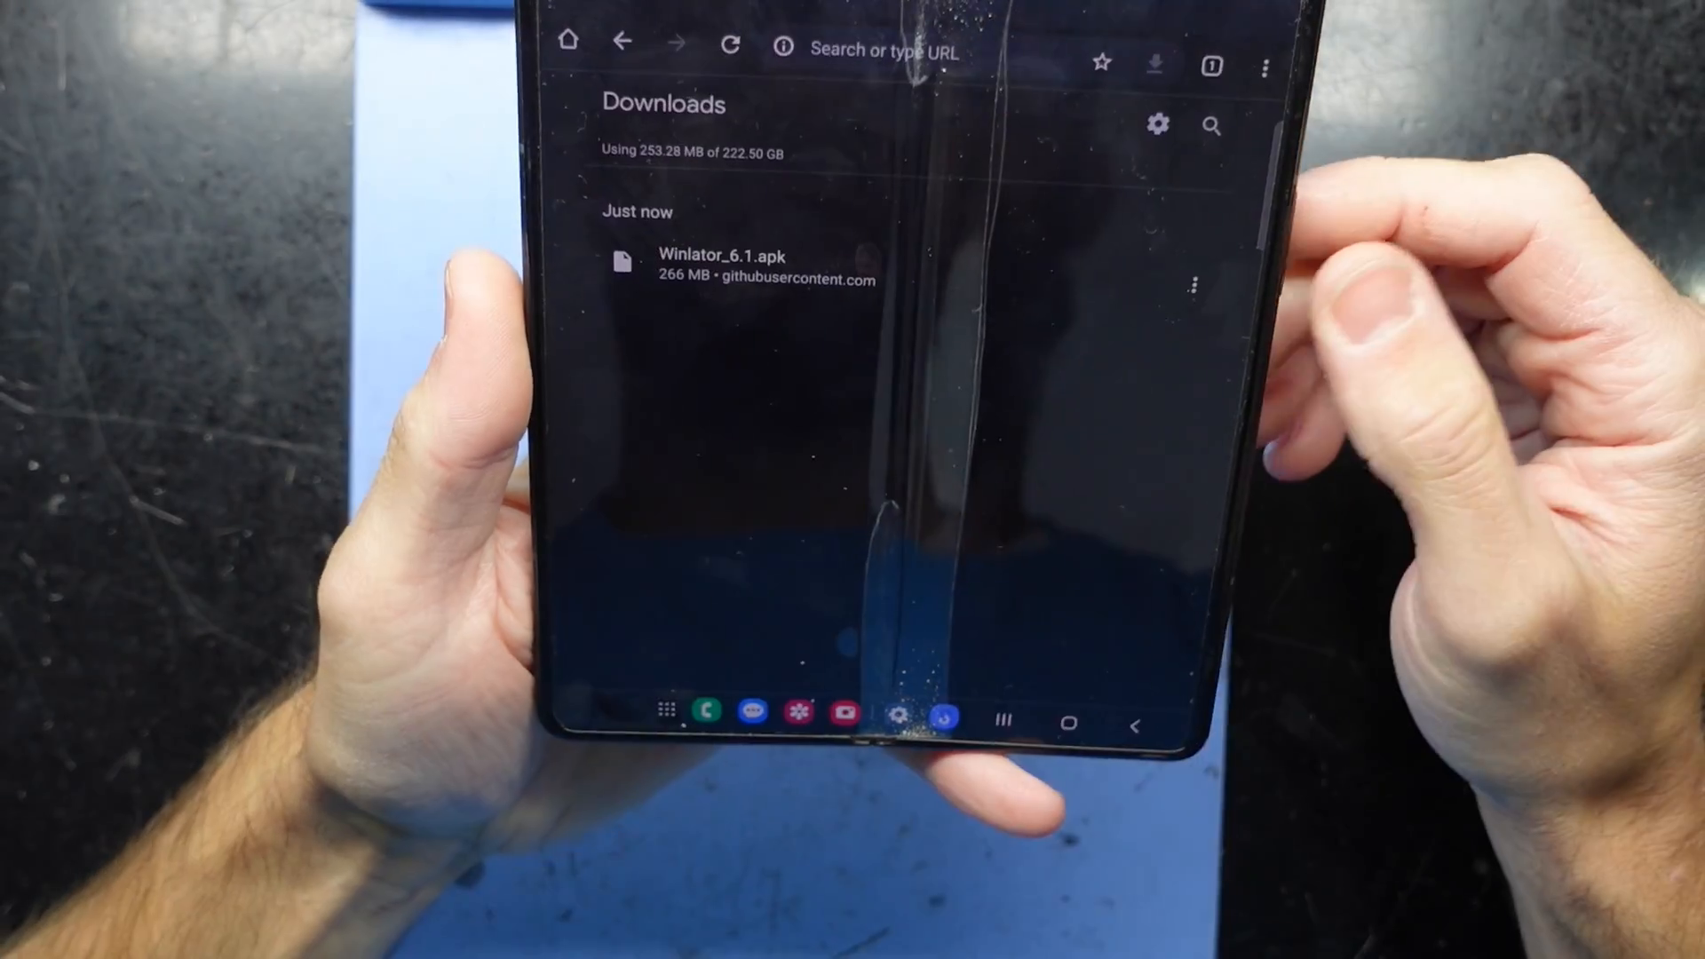
Install Winlator from the downloaded APK via the Android Package Installer.
click(718, 266)
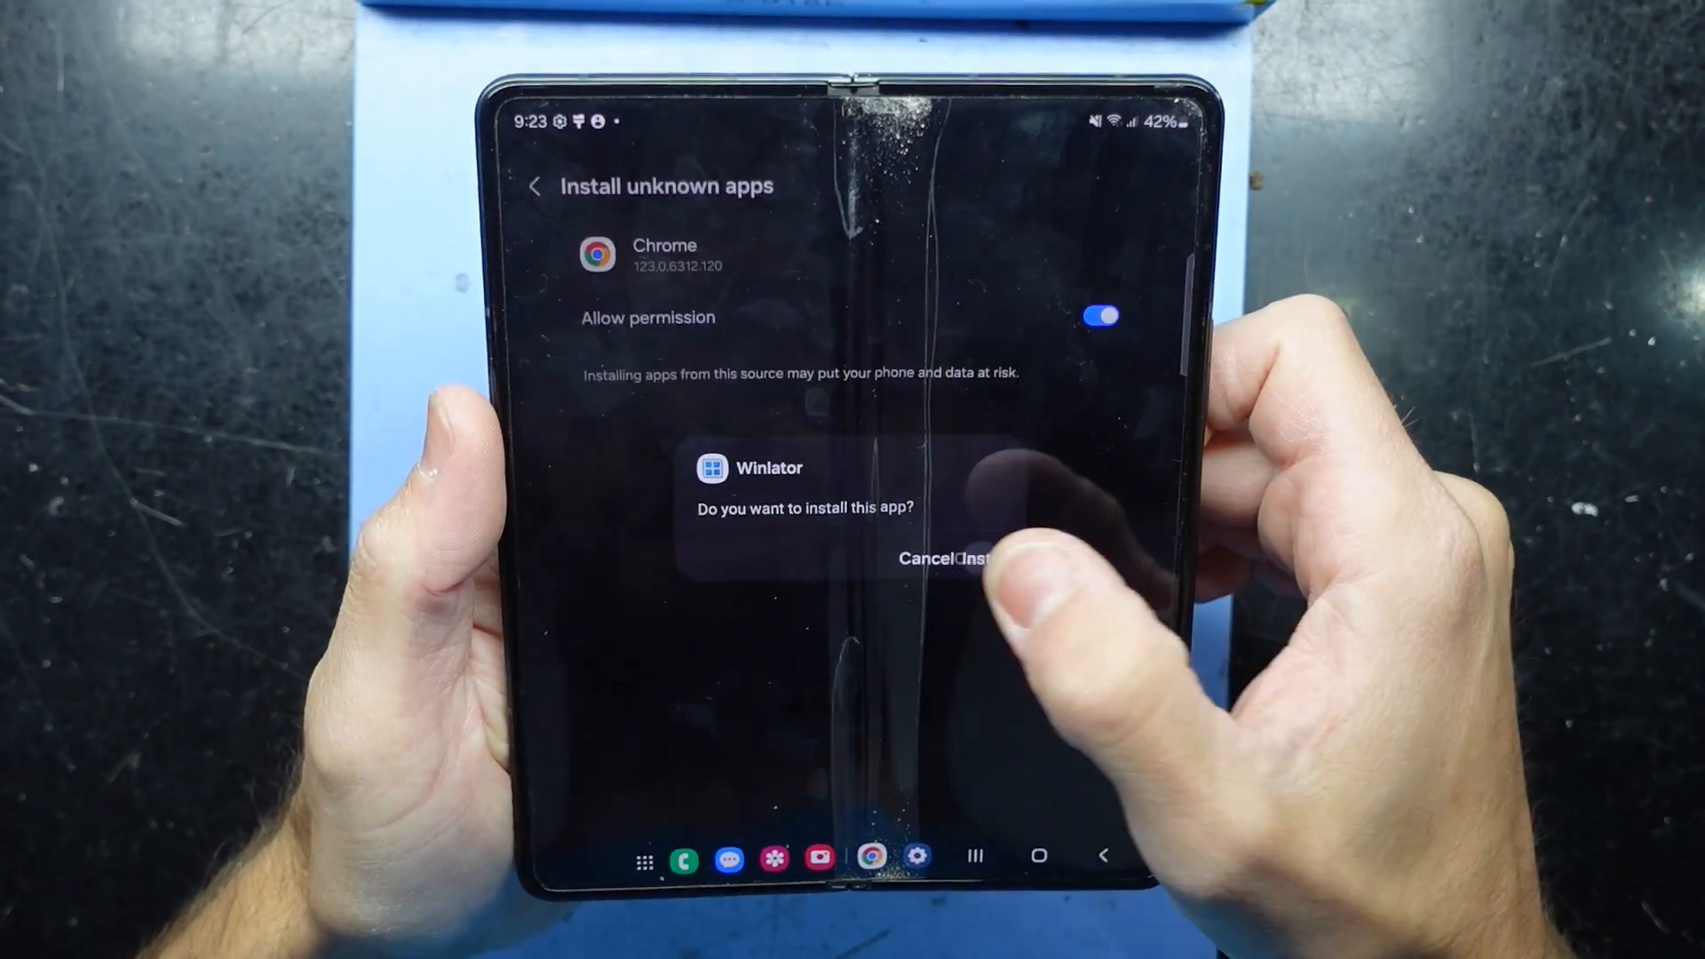
click(989, 558)
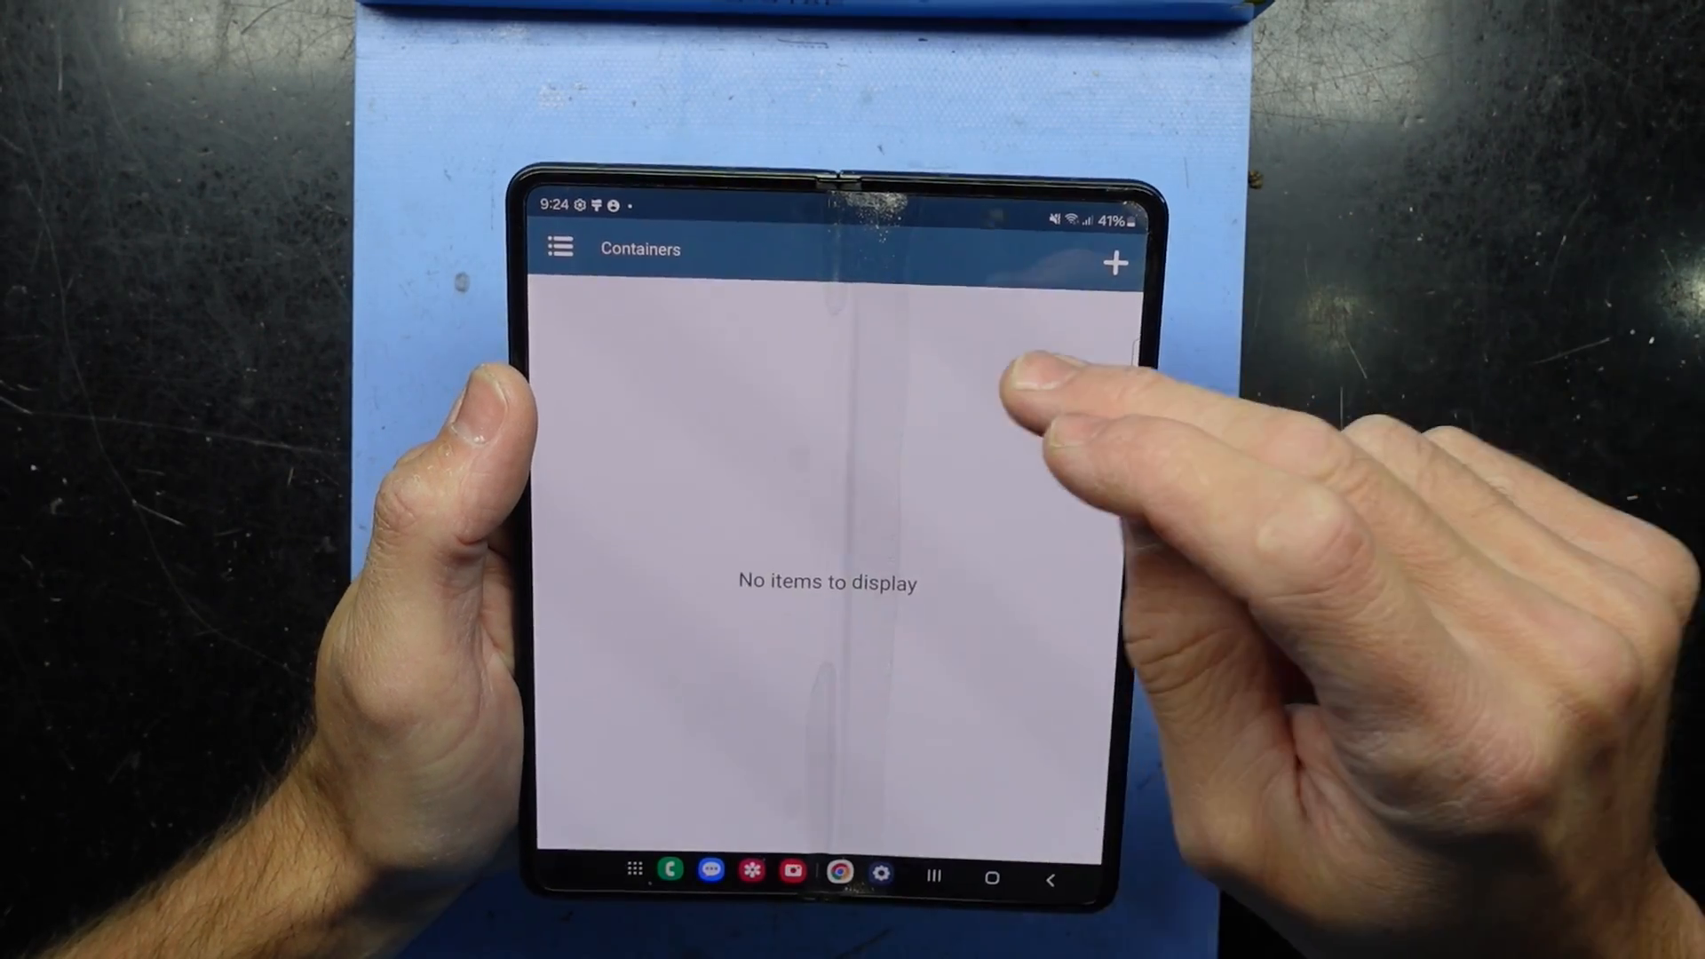
Add a new container named Fallout with a chosen screen resolution.
click(1113, 263)
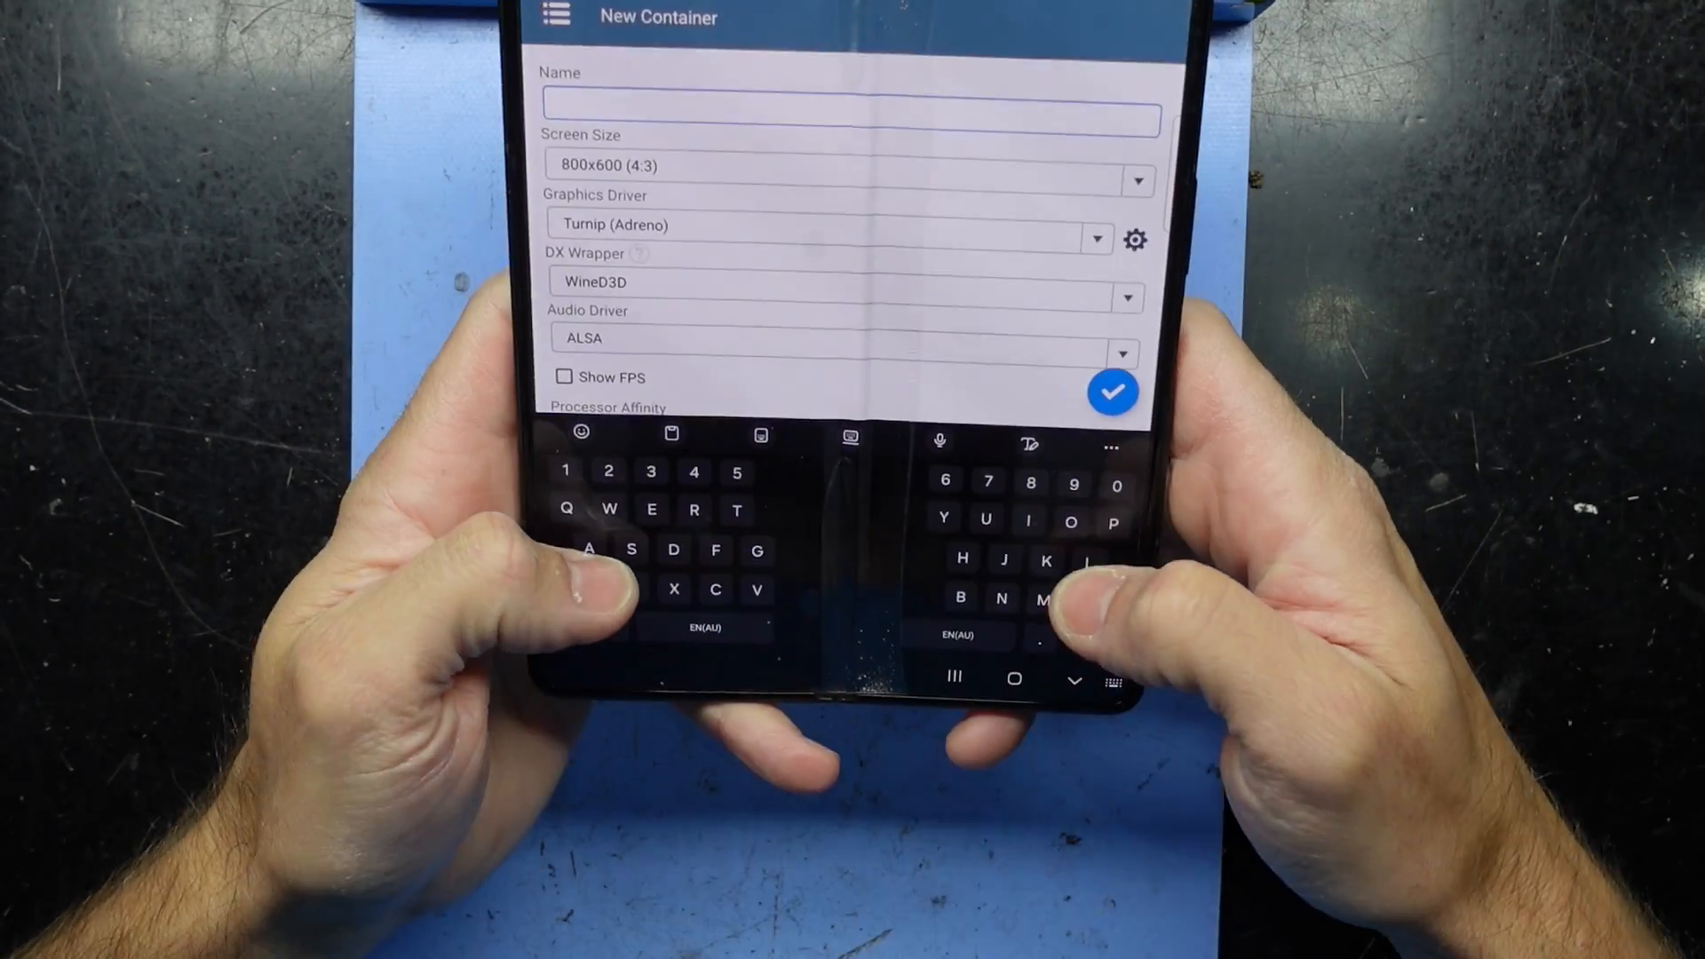
text(Fallout)
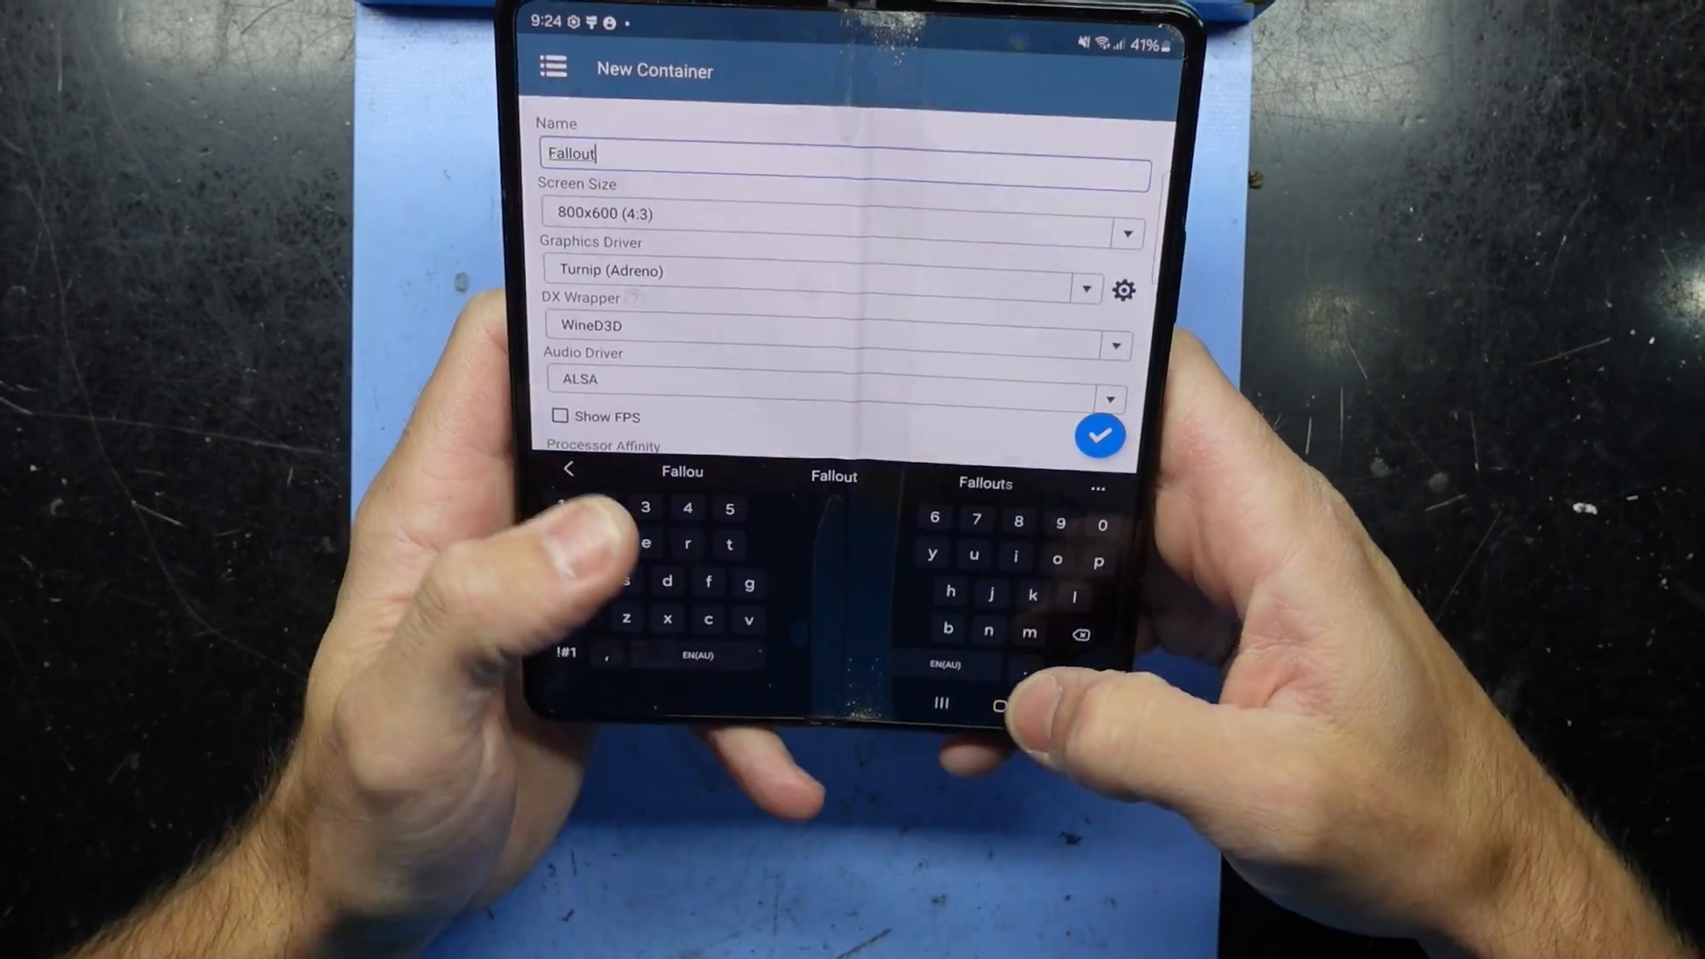
click(836, 213)
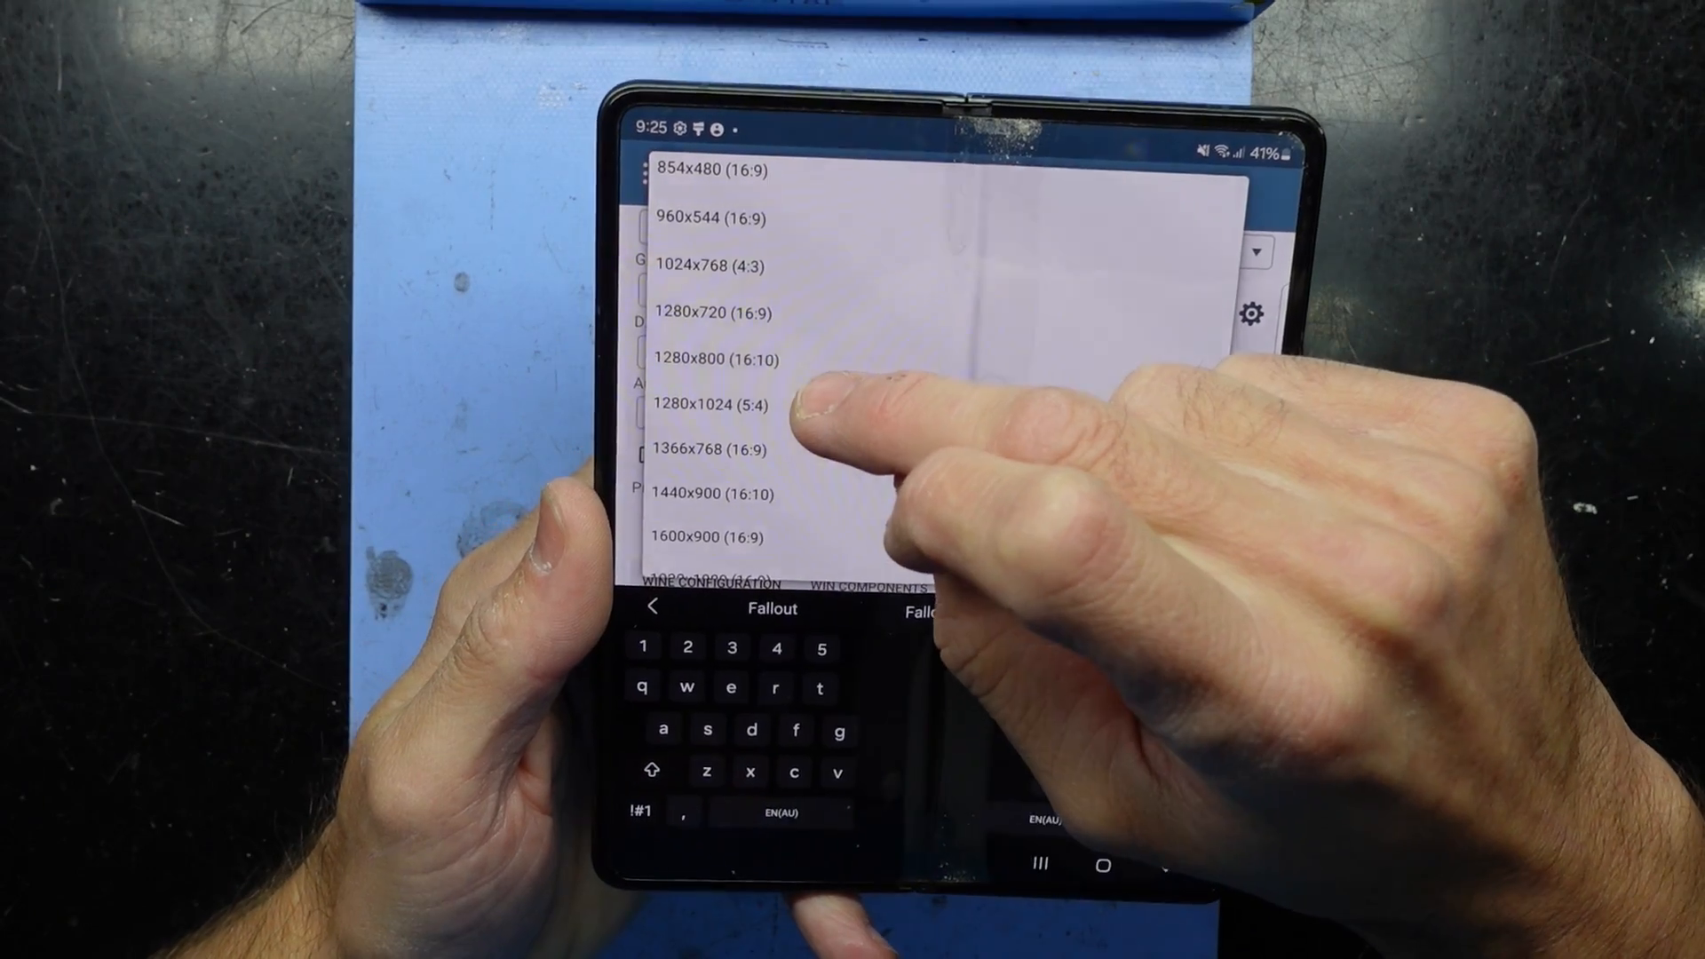
click(705, 360)
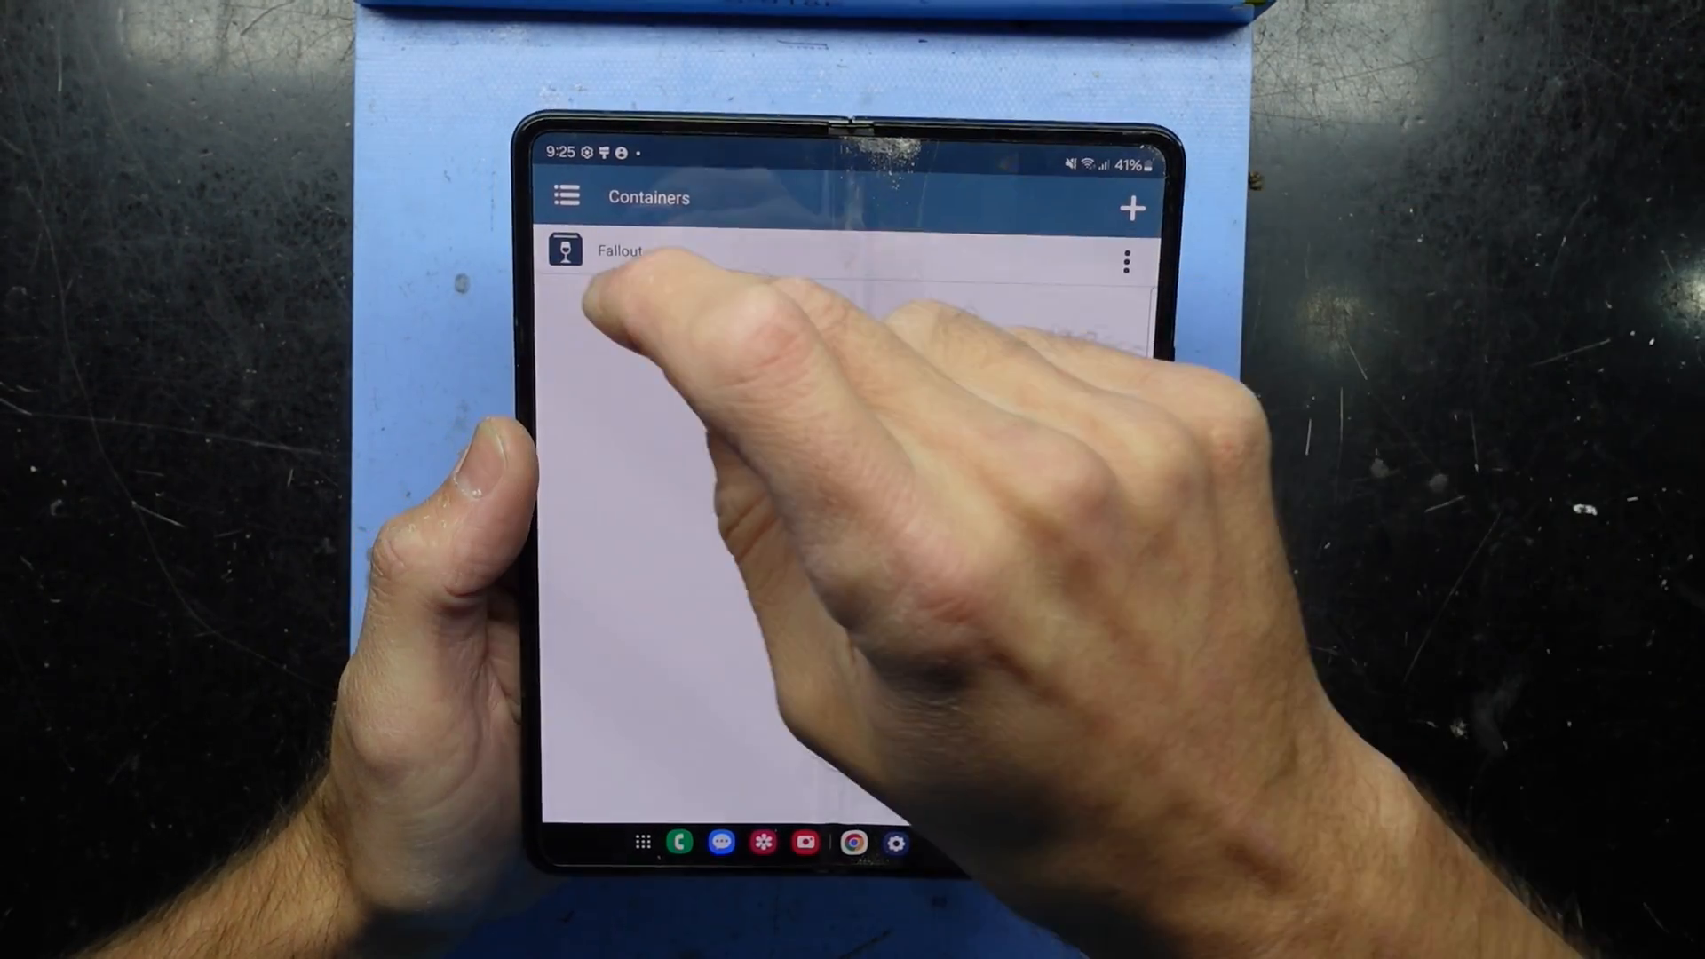
Run the Fallout container from its three-dot options menu.
click(1128, 261)
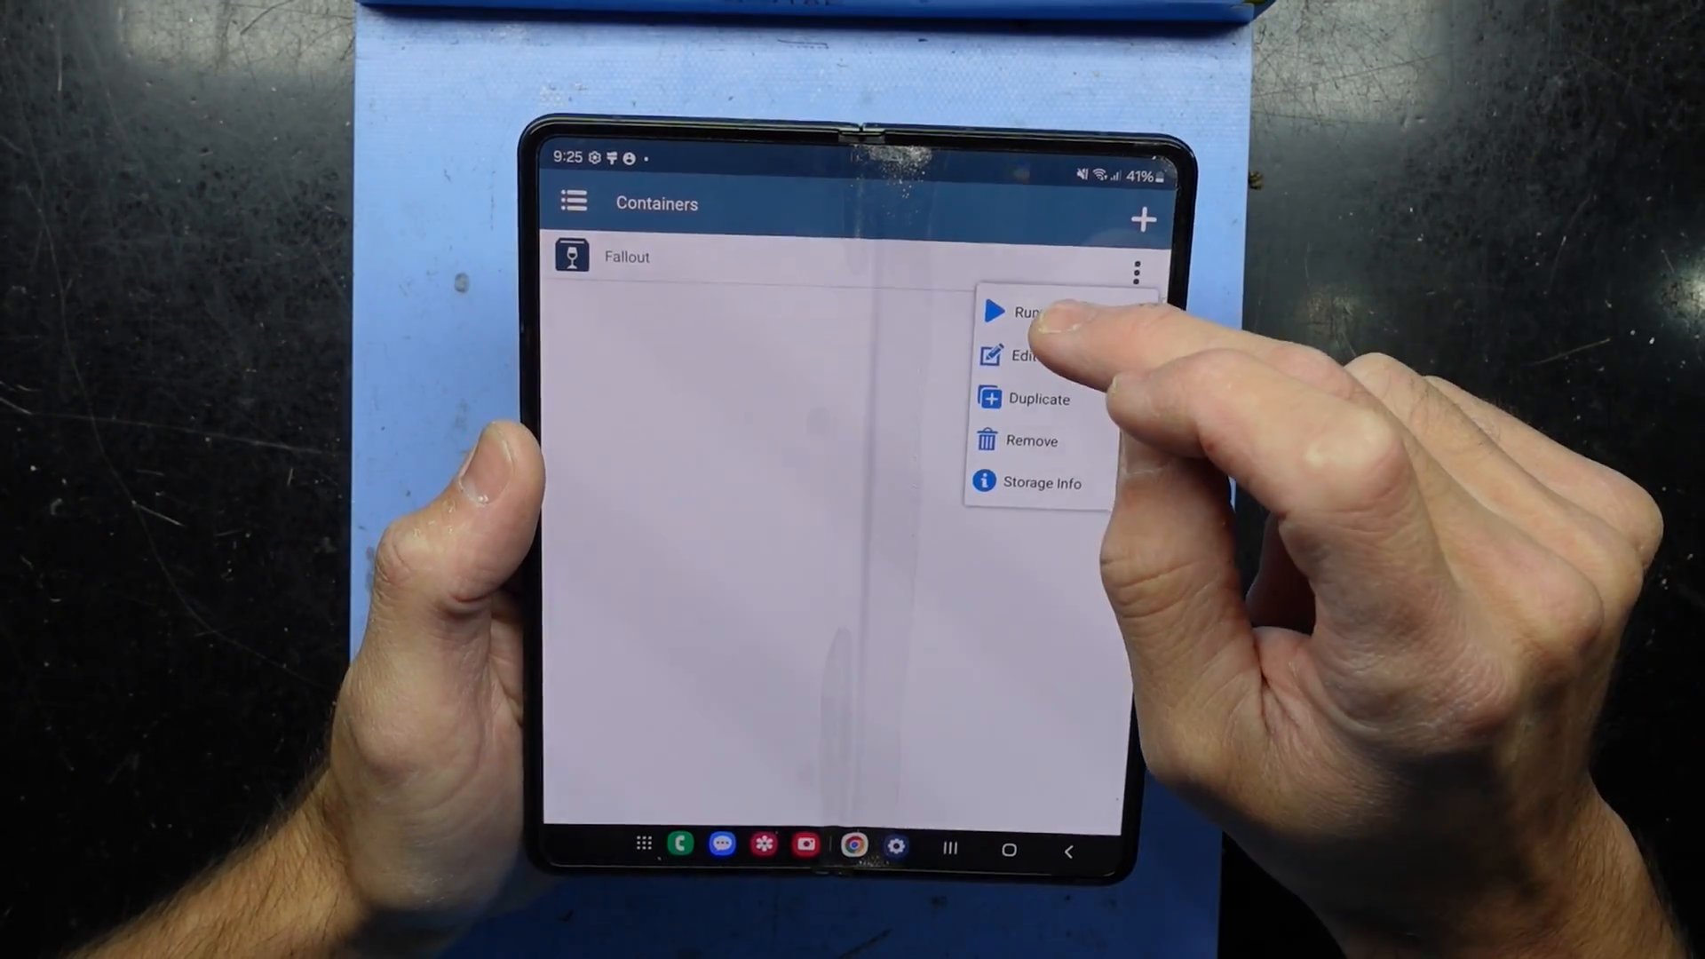
click(1023, 312)
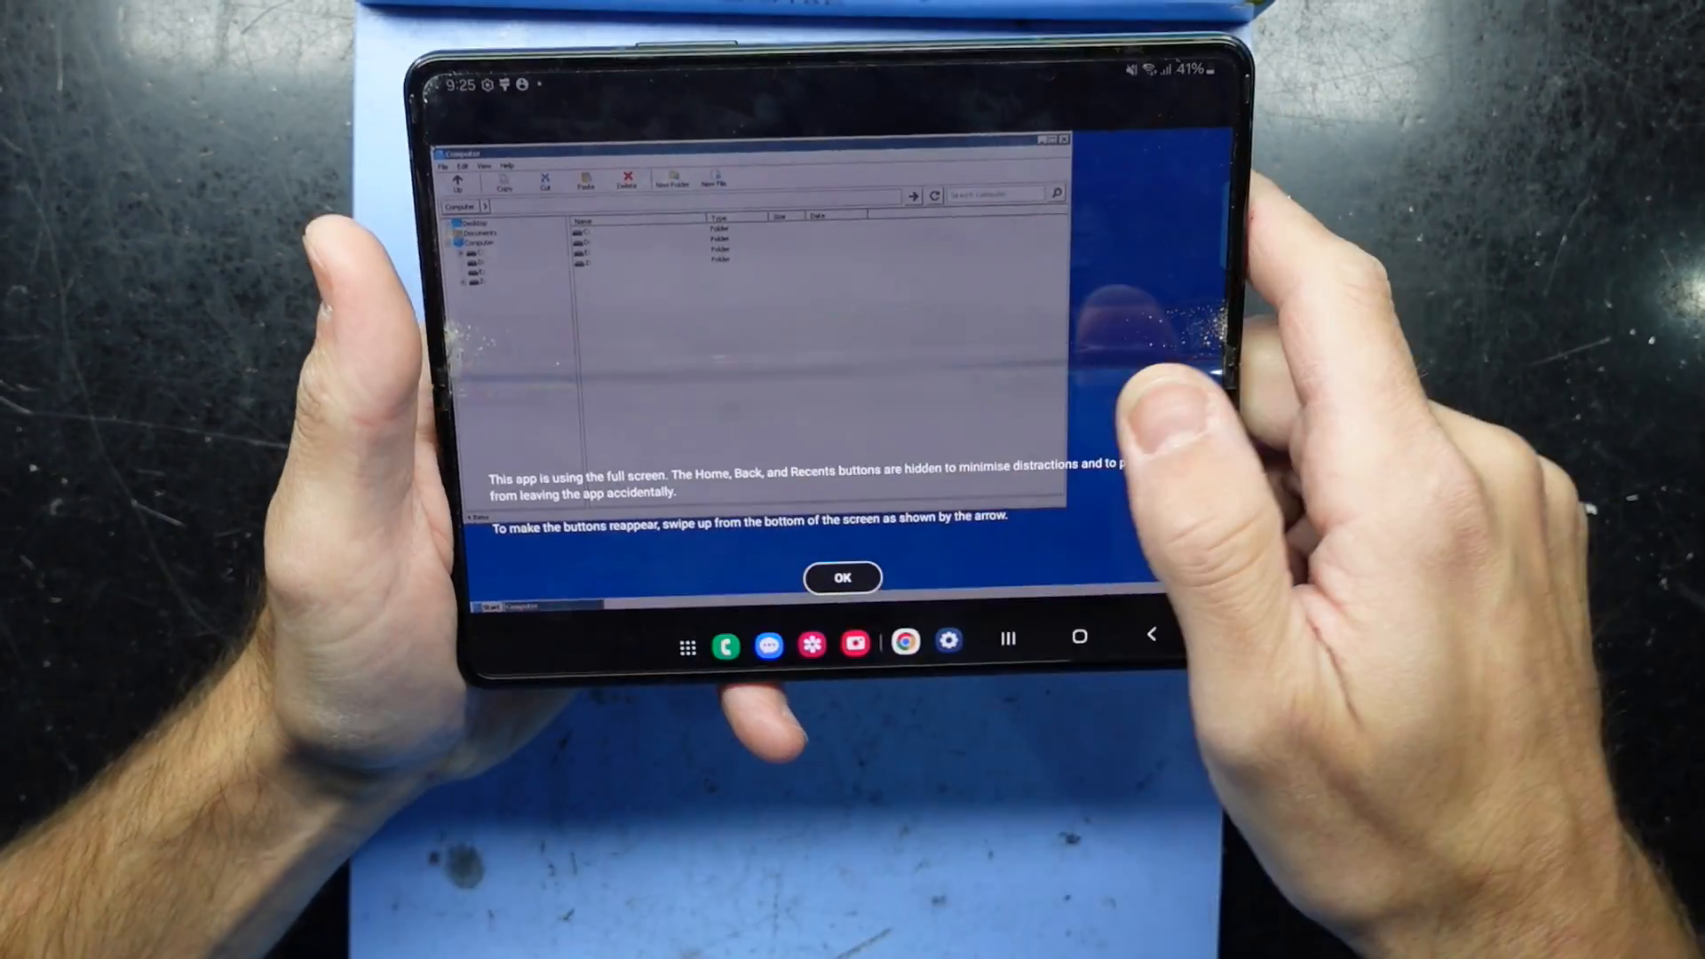
Dismiss the full-screen notice on the running Fallout container.
click(842, 577)
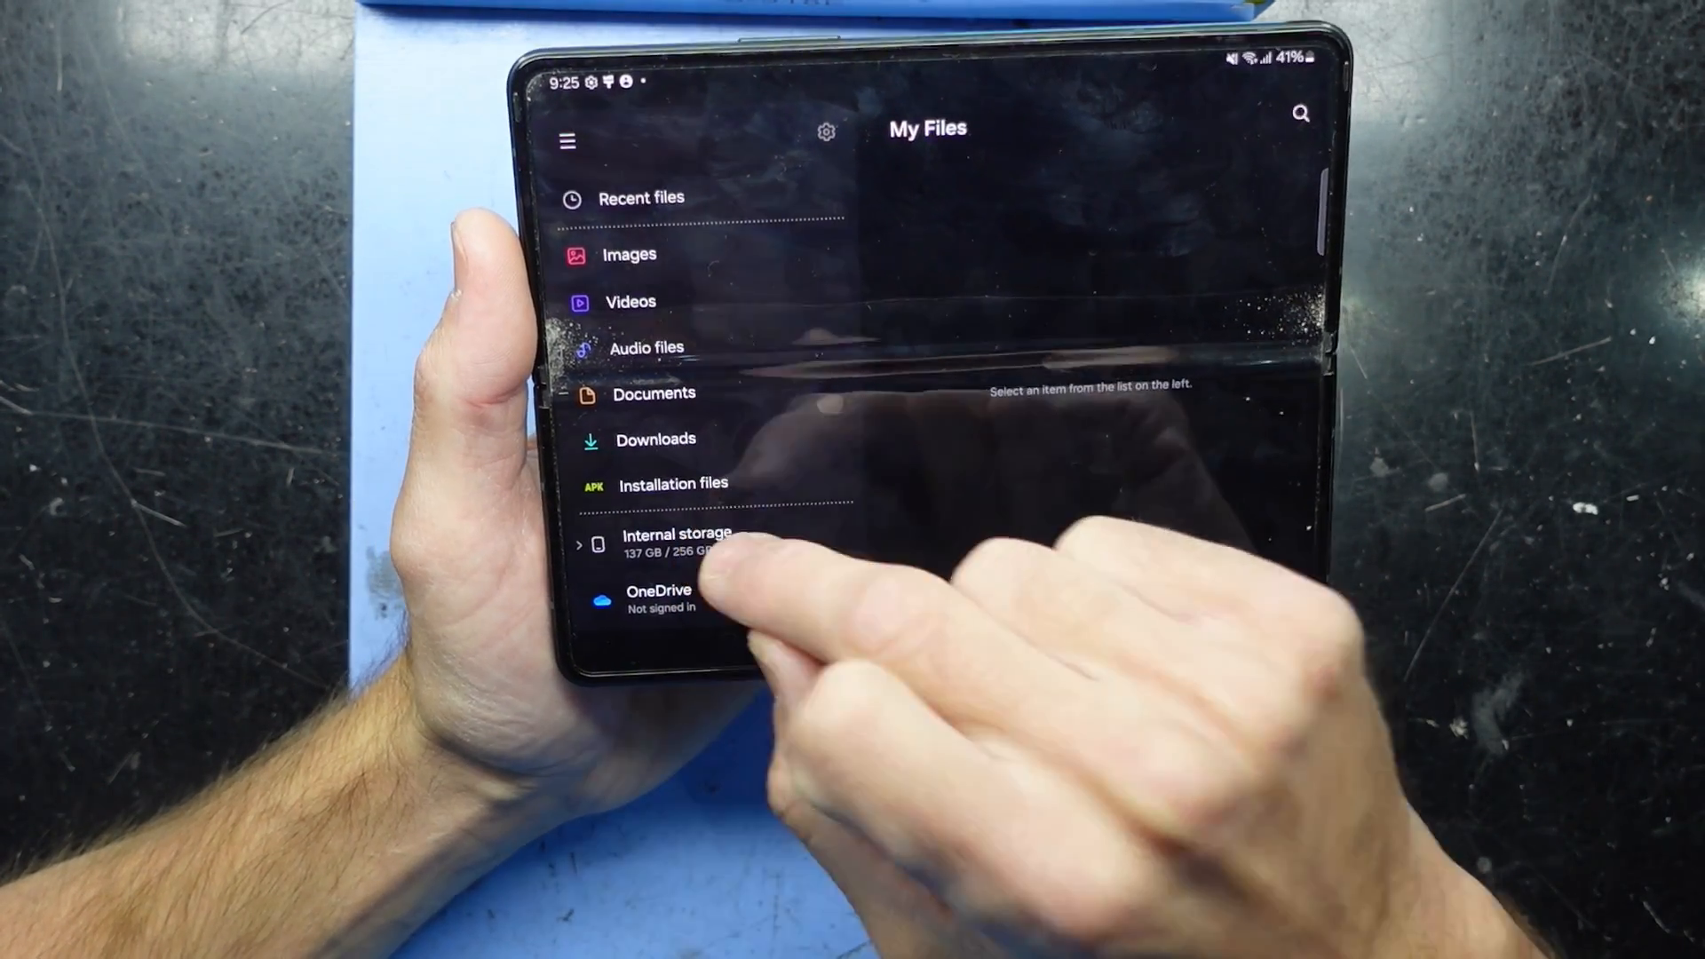
Browse the phone's Internal storage folder list in My Files.
click(676, 535)
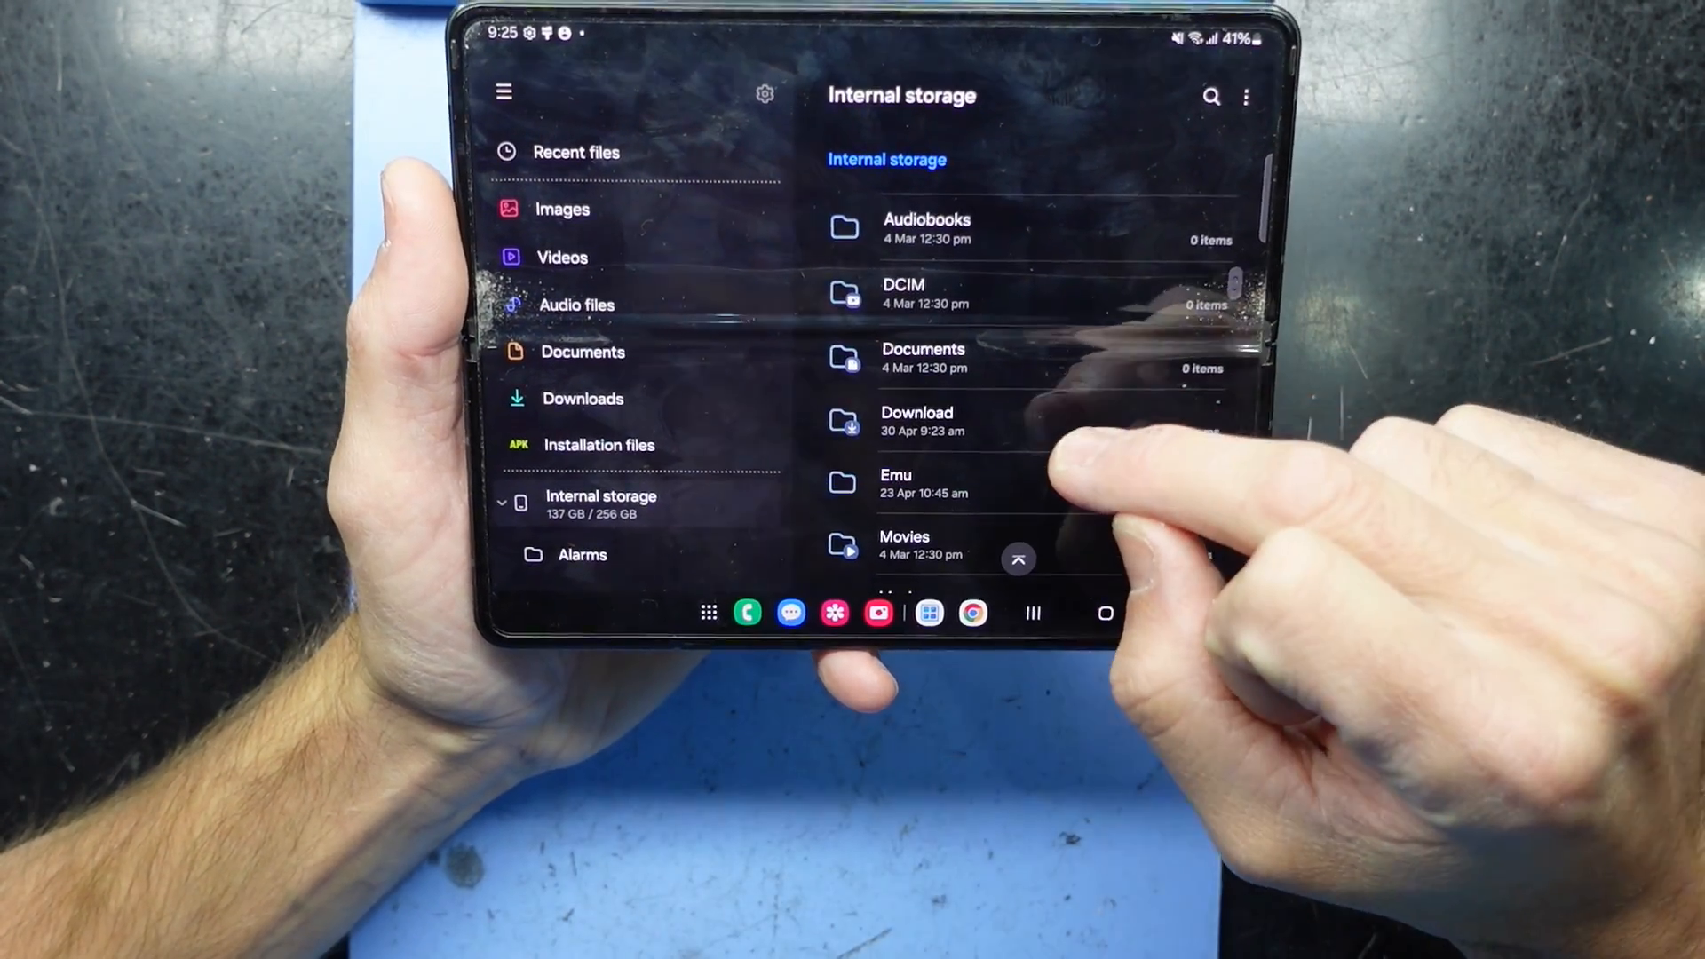
click(916, 421)
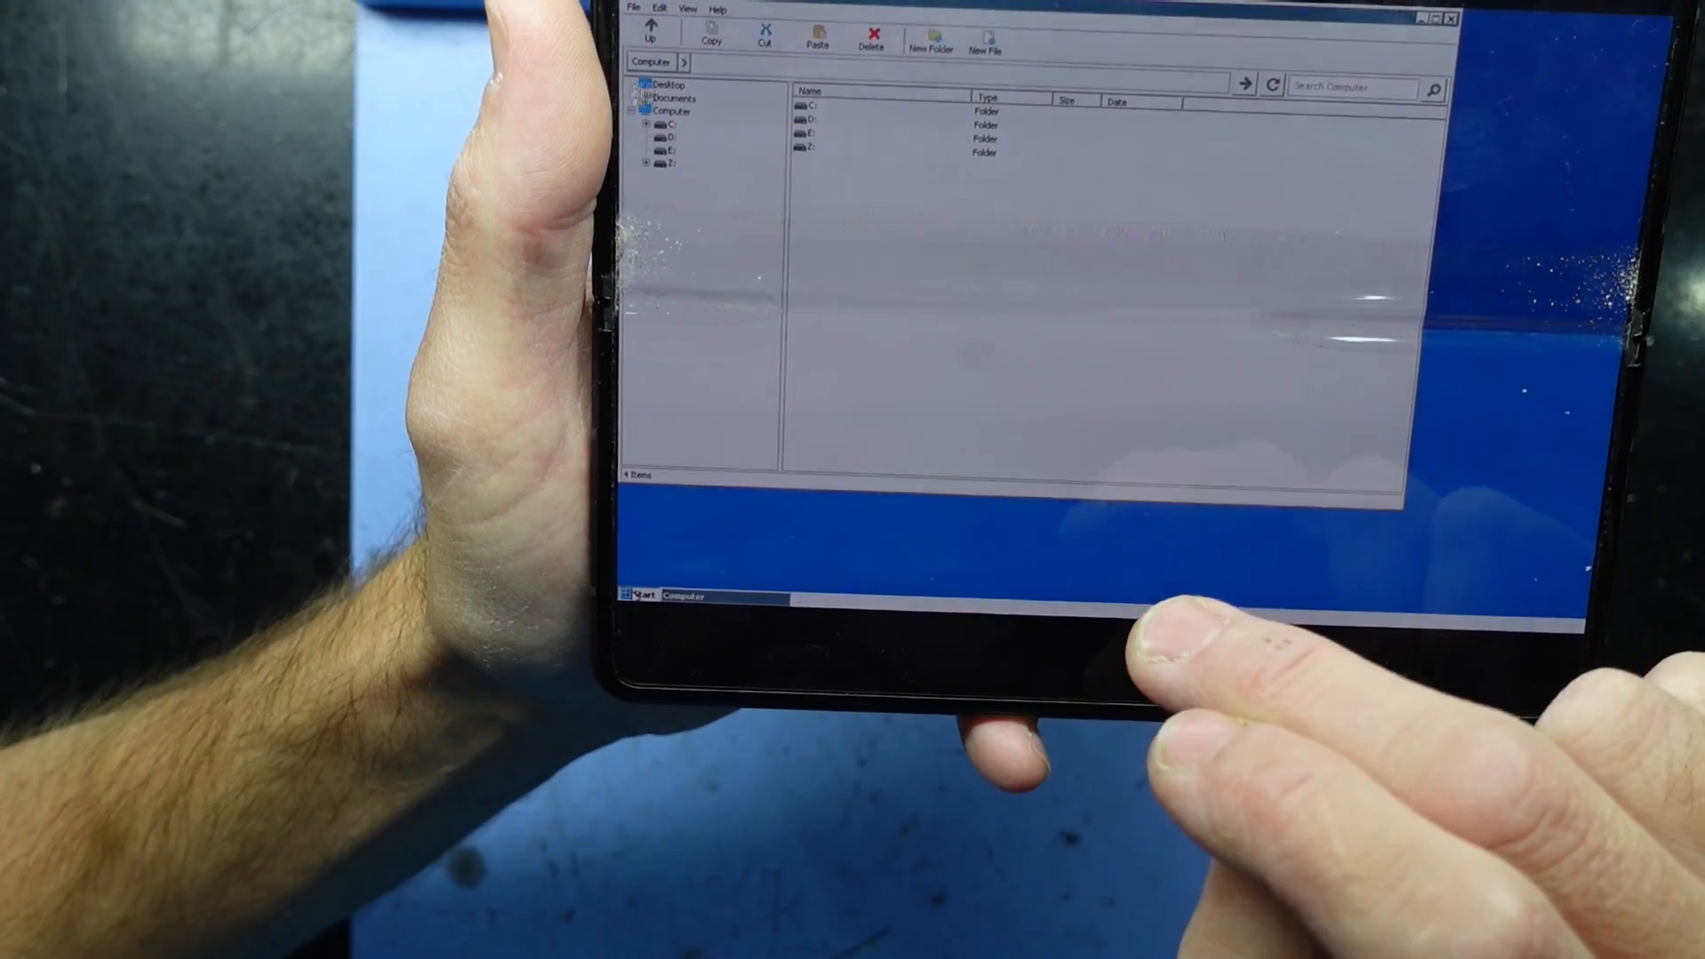
Bring up the Wine desktop's Start menu Programs list.
click(635, 616)
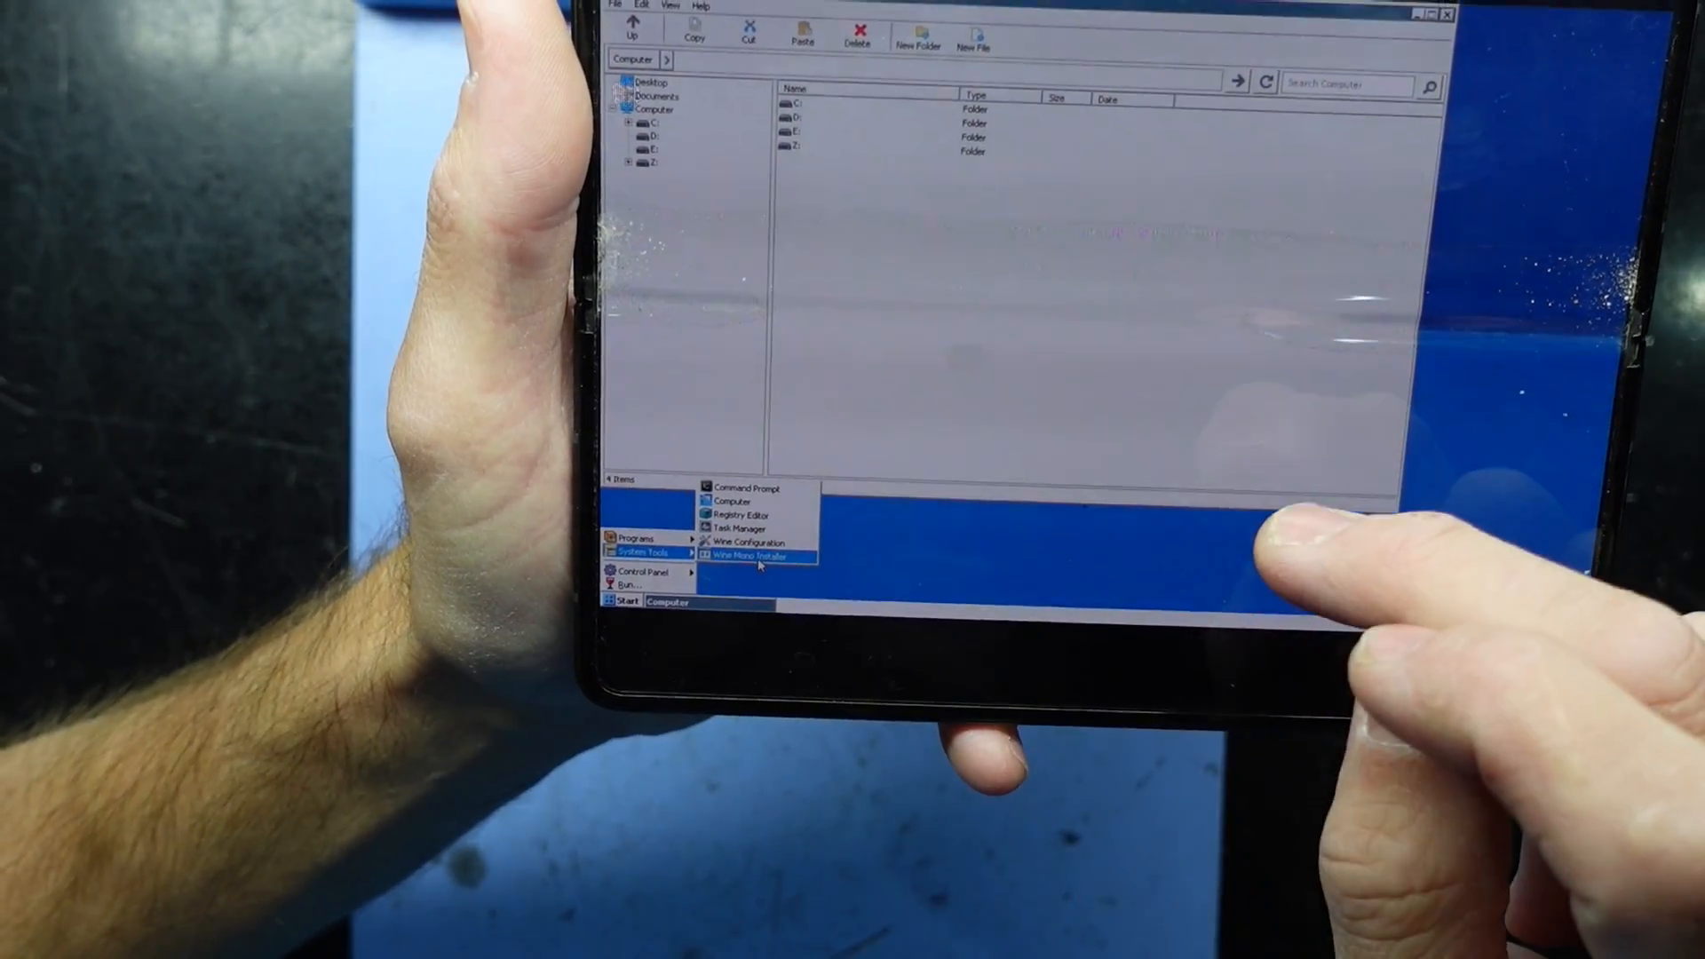
Launch the Wine Mono Installer from System Tools and agree to install Wine Mono.
click(744, 556)
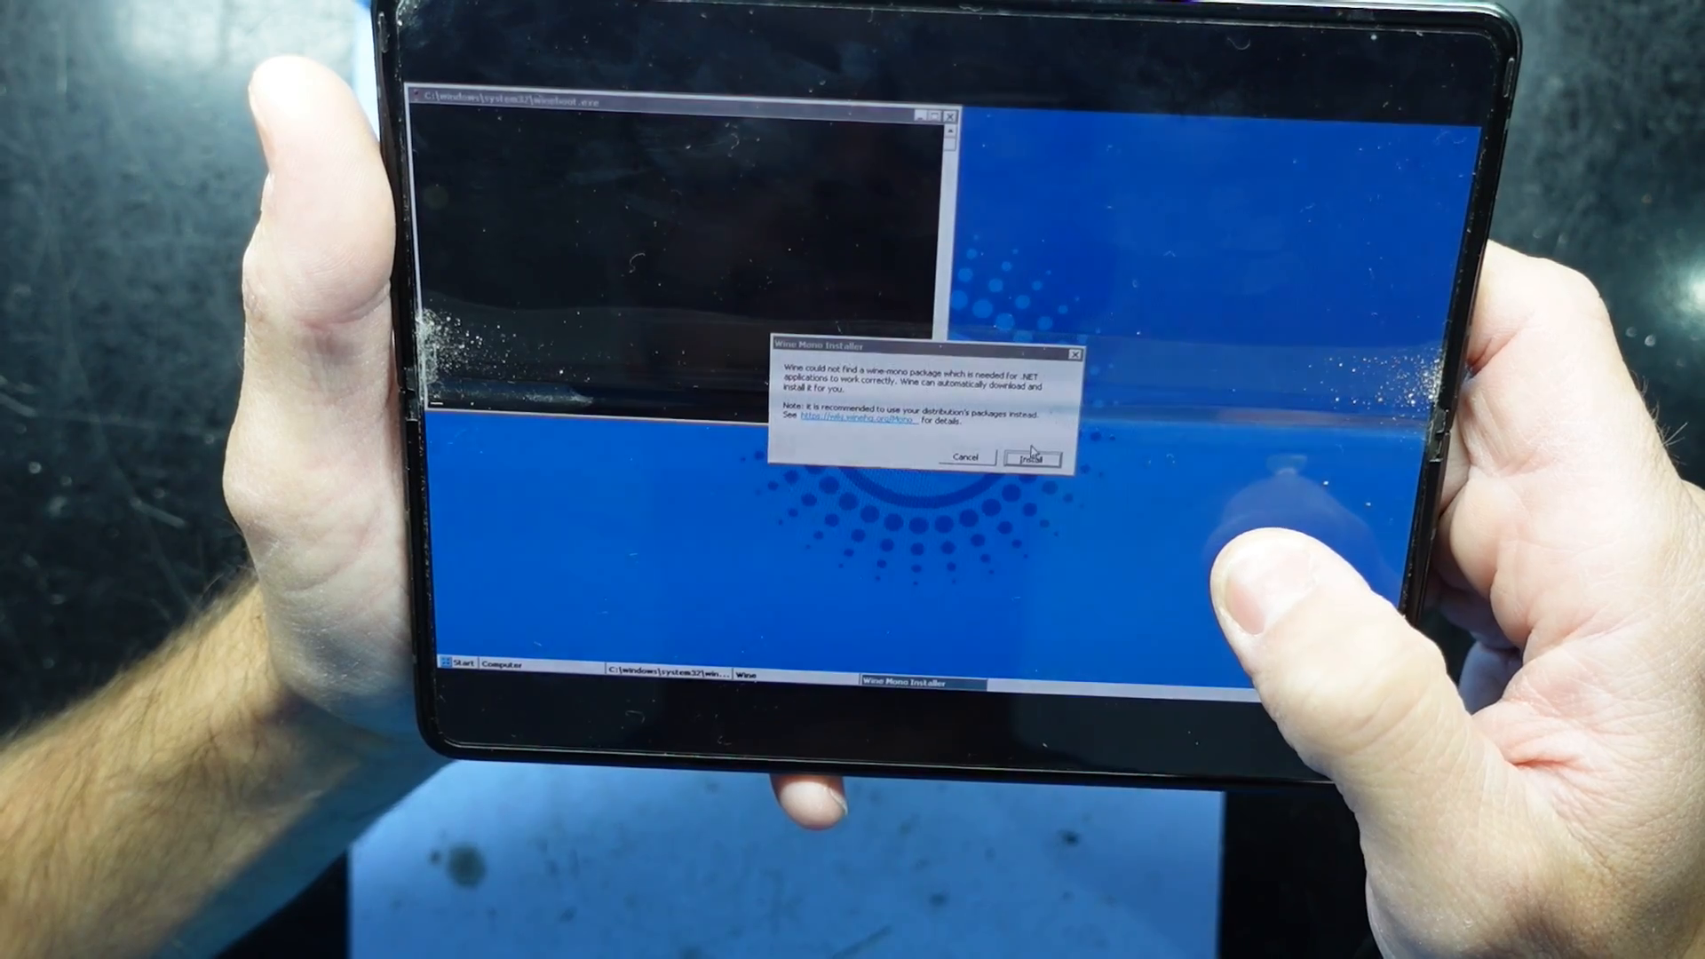
click(1028, 456)
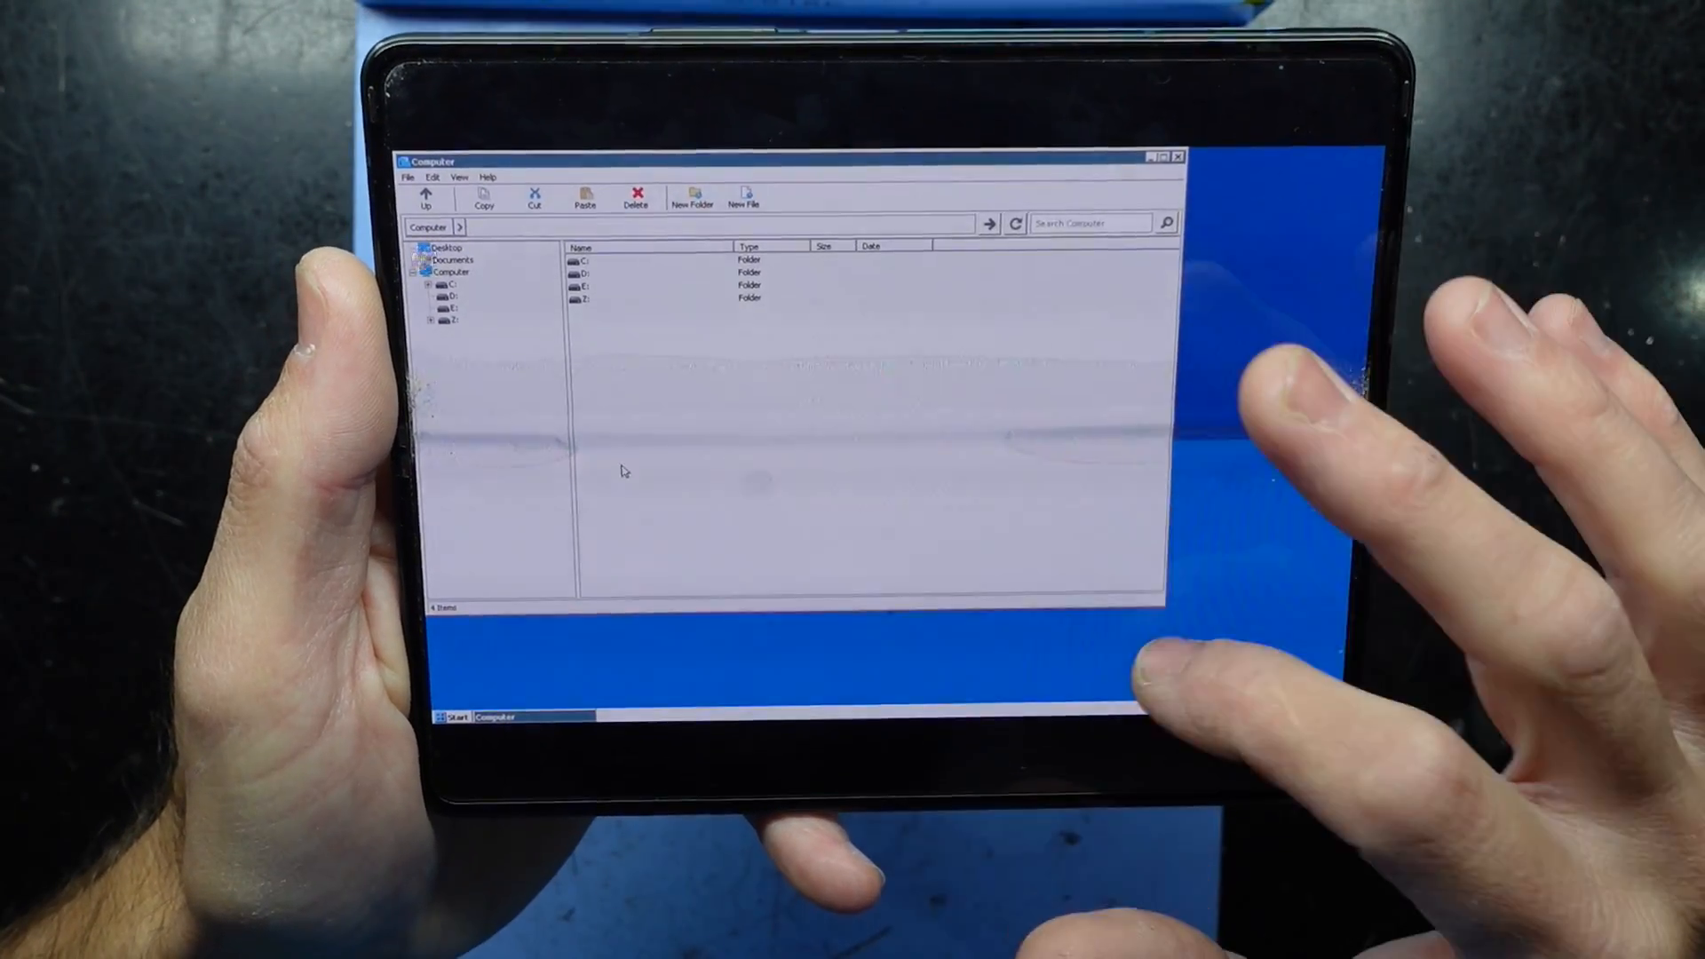
Navigate the Wine file manager through Z: > storage > emulated to the Download folder.
double_click(584, 299)
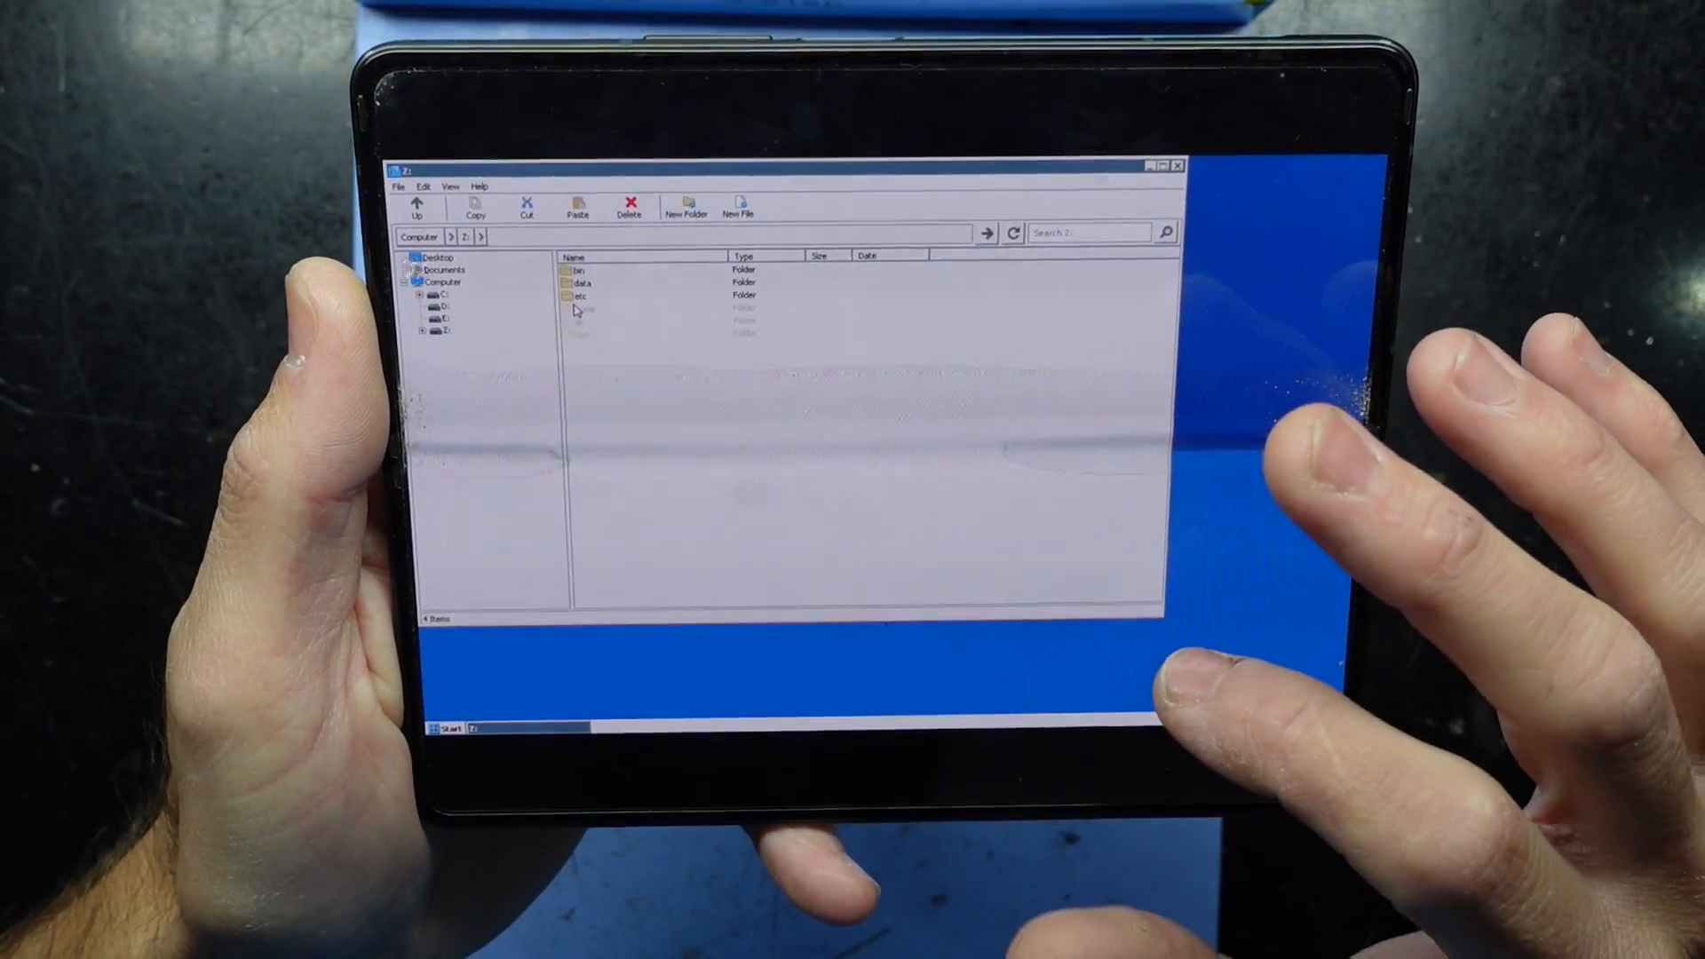
click(609, 357)
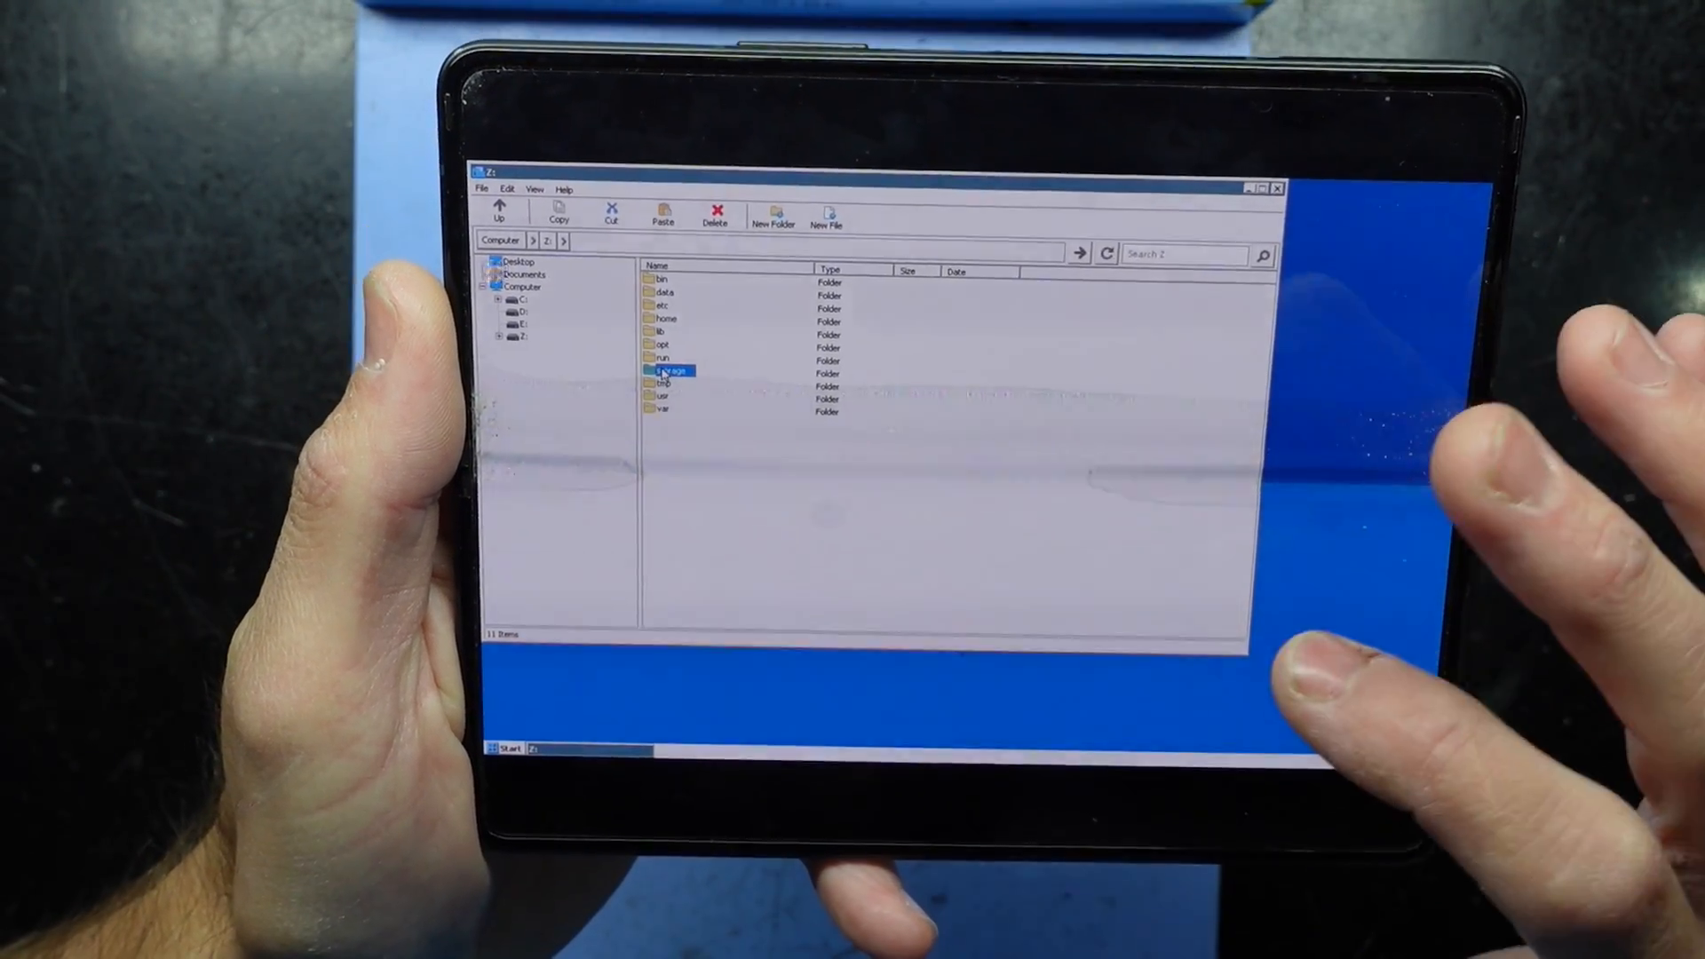
double_click(670, 371)
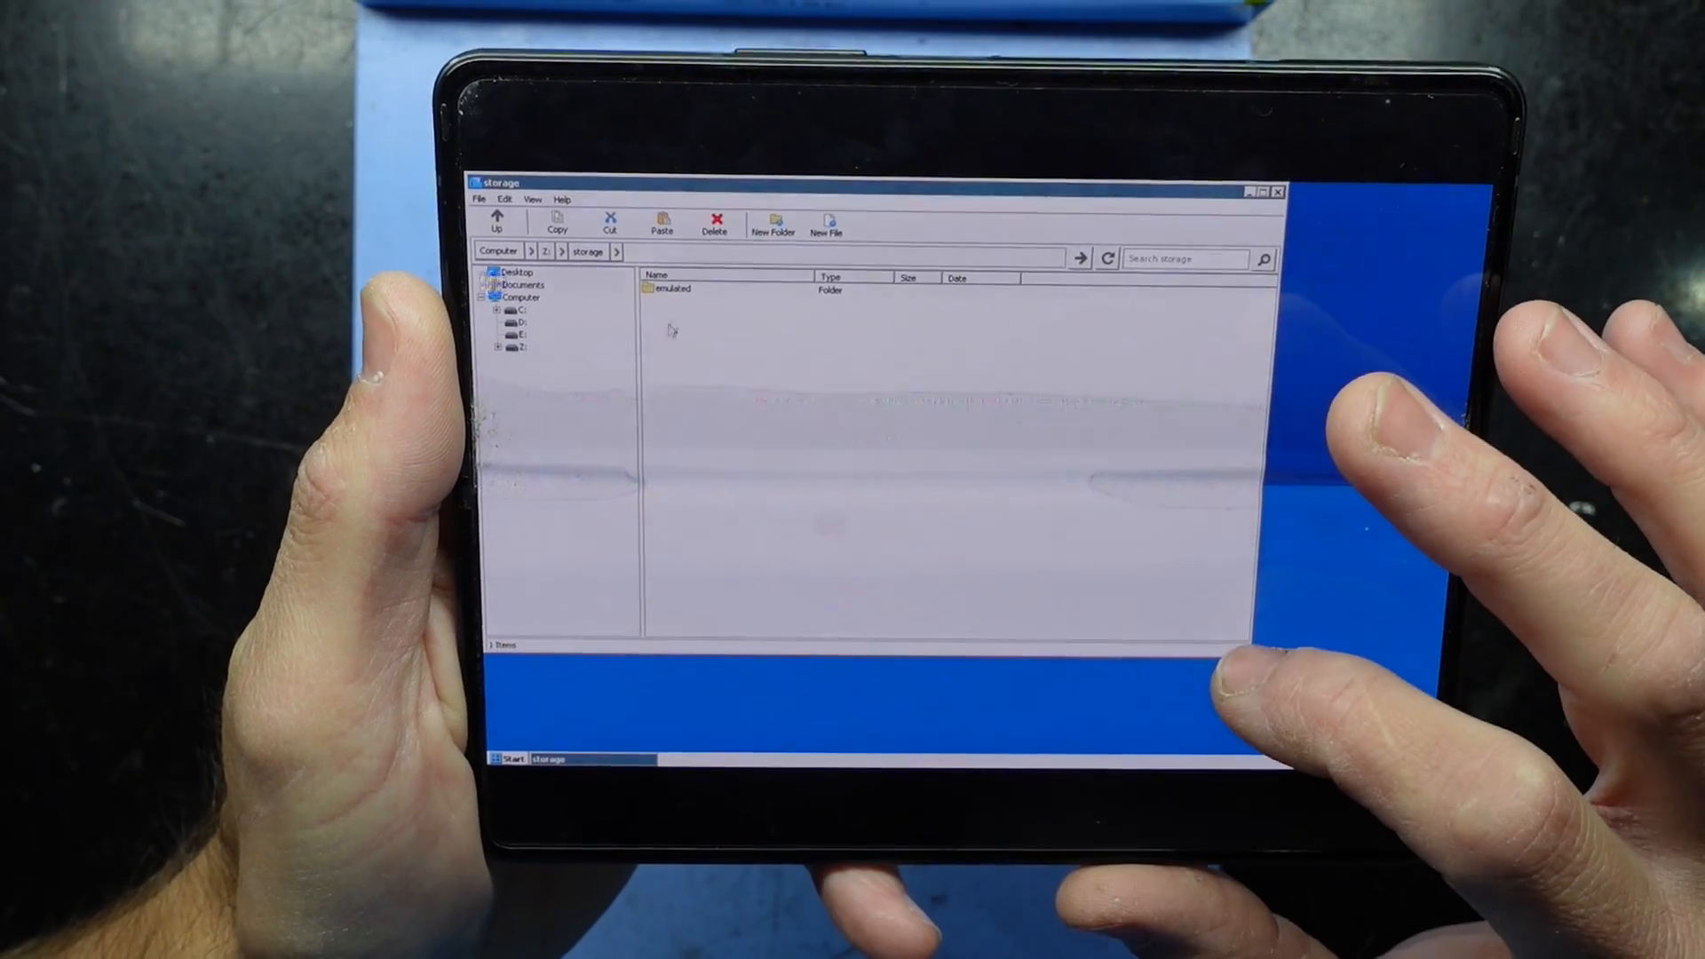
click(672, 290)
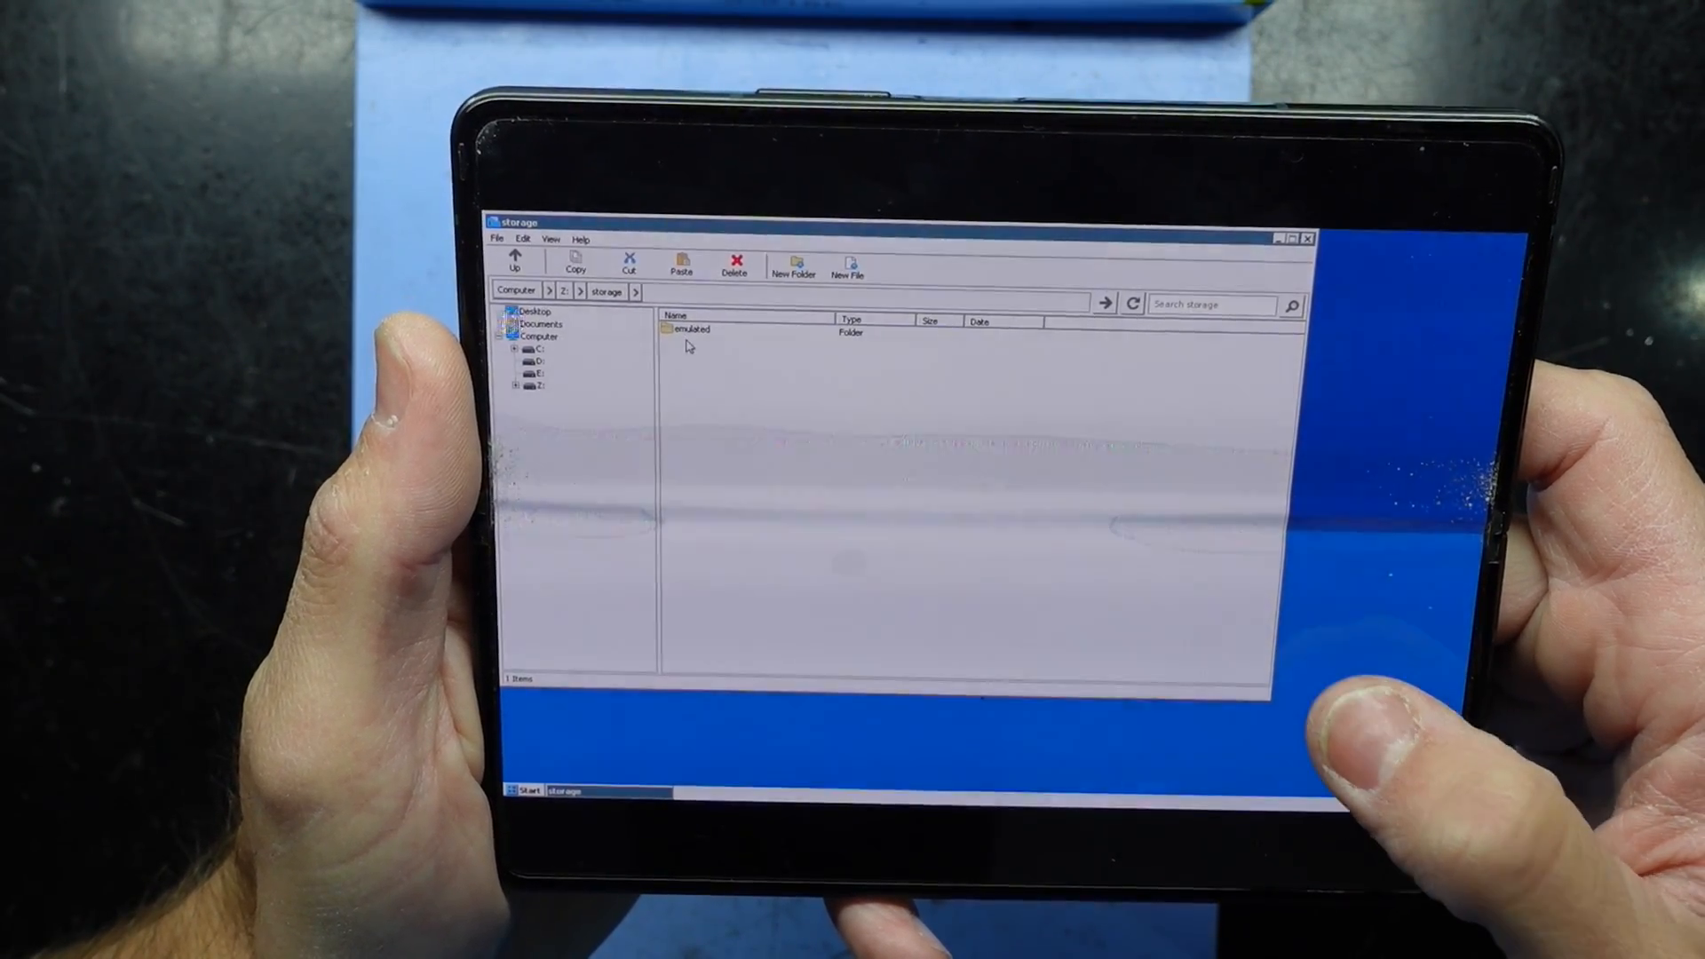
double_click(689, 330)
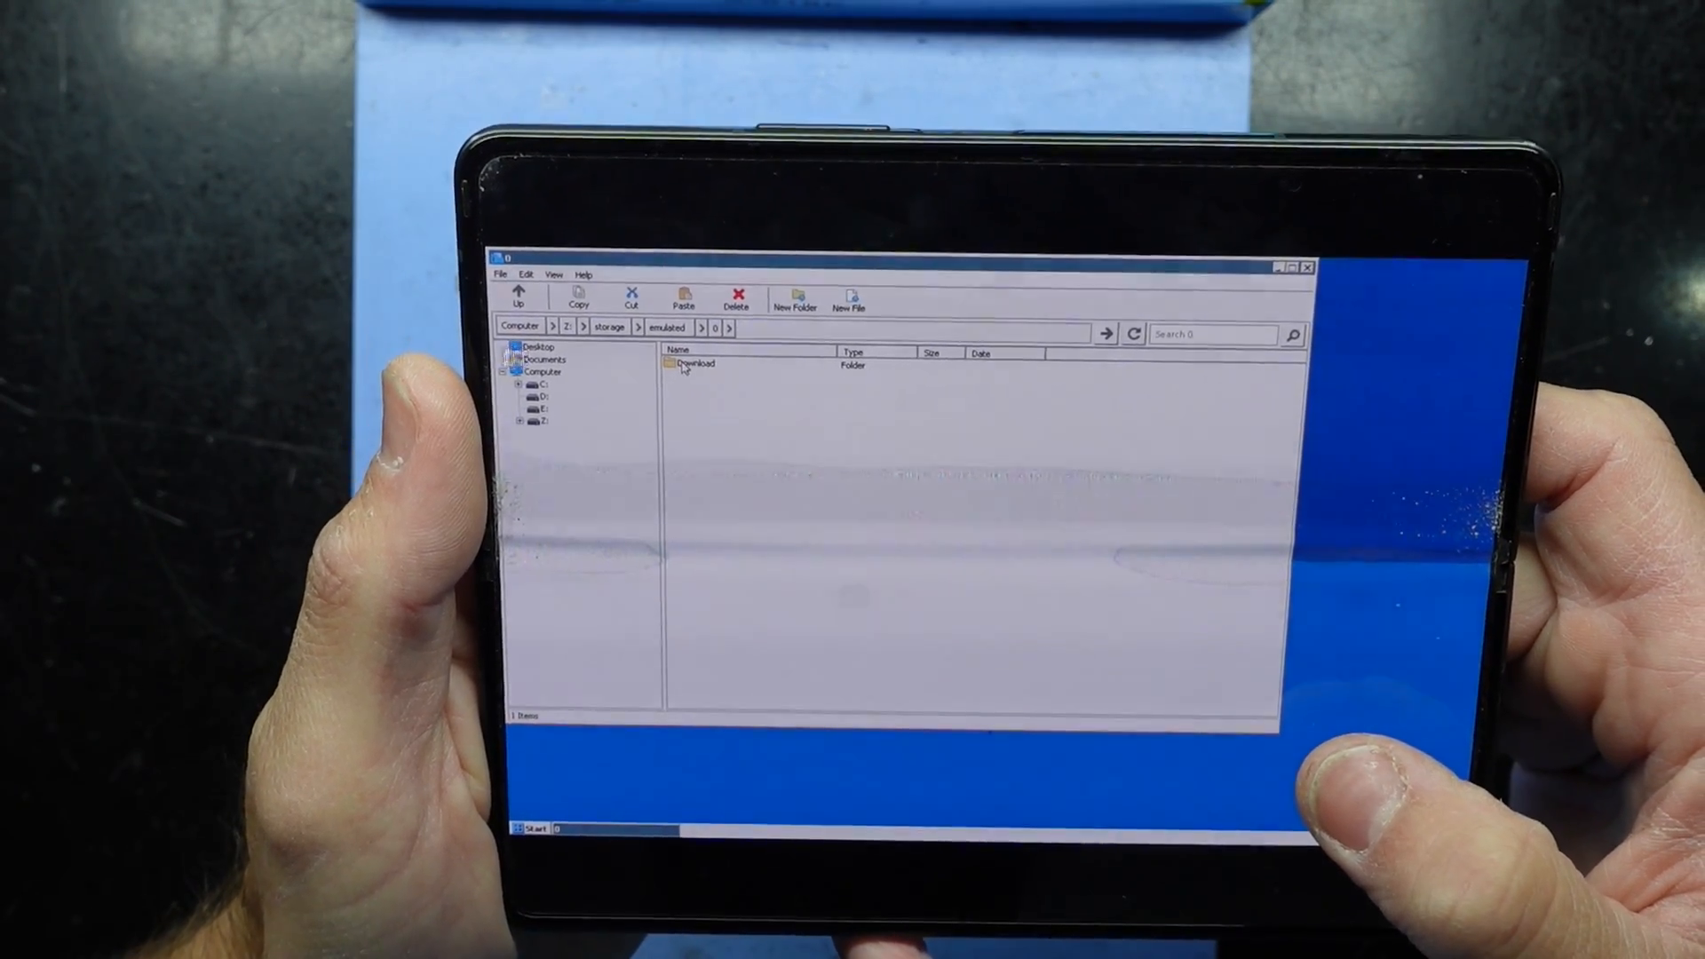
double_click(694, 363)
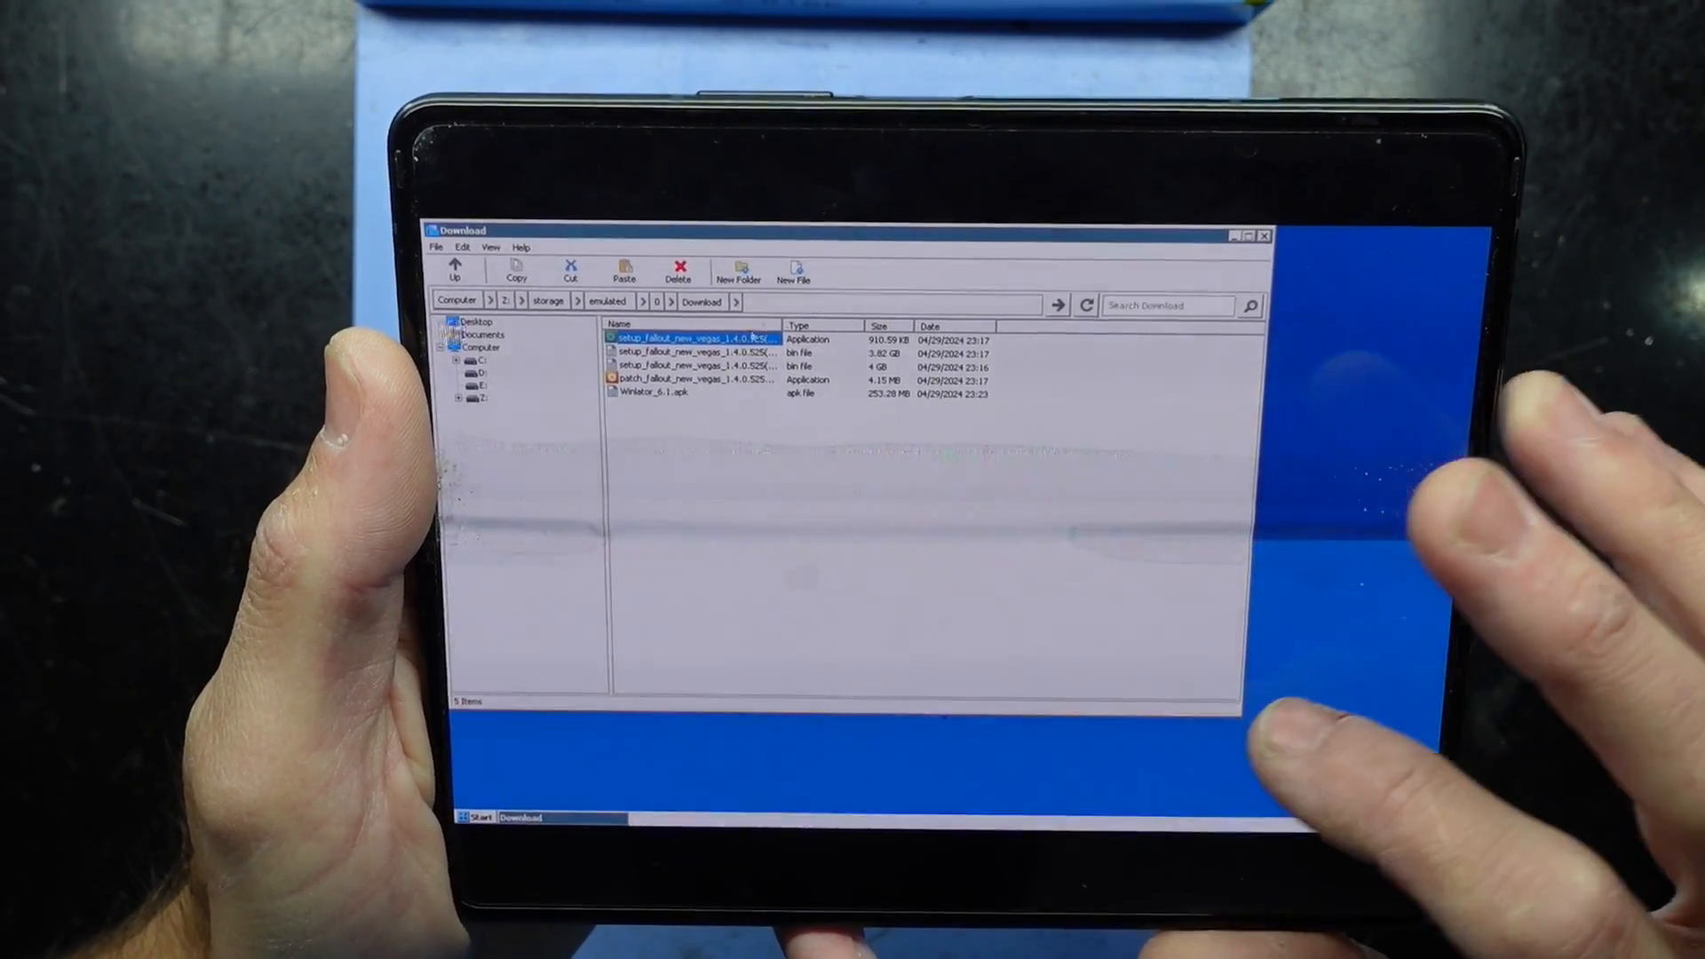
Launch the Fallout: New Vegas setup in English, accept the EULA, keep the default path and desktop icon, and install.
double_click(685, 337)
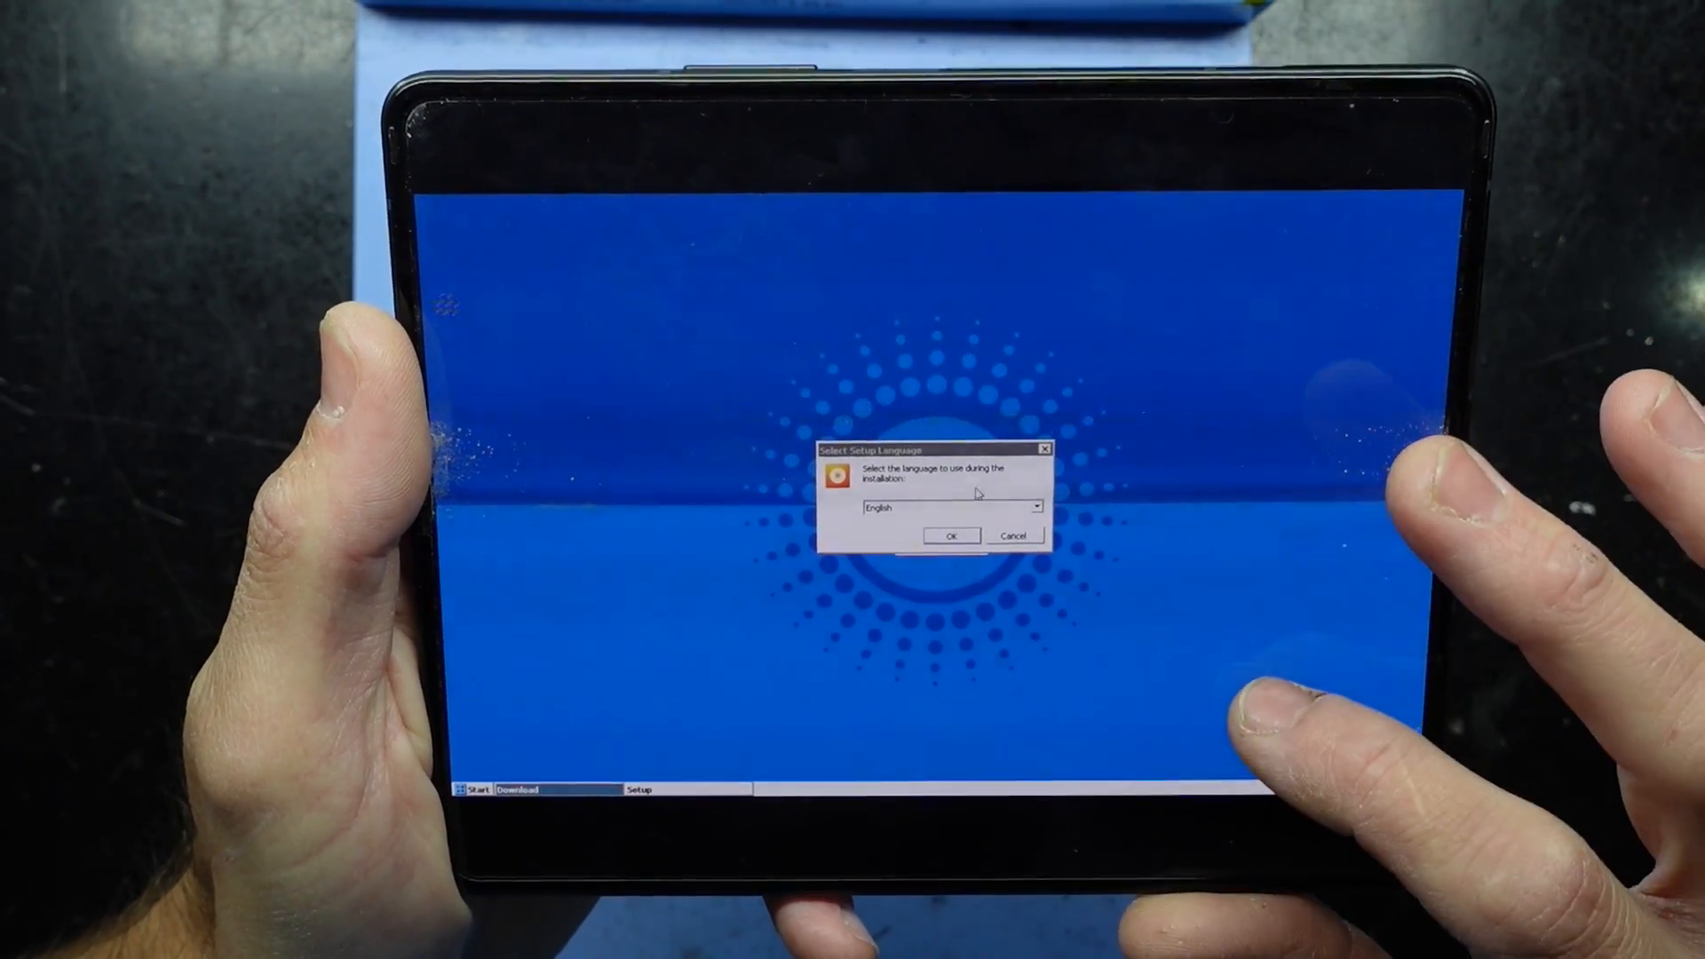
click(950, 535)
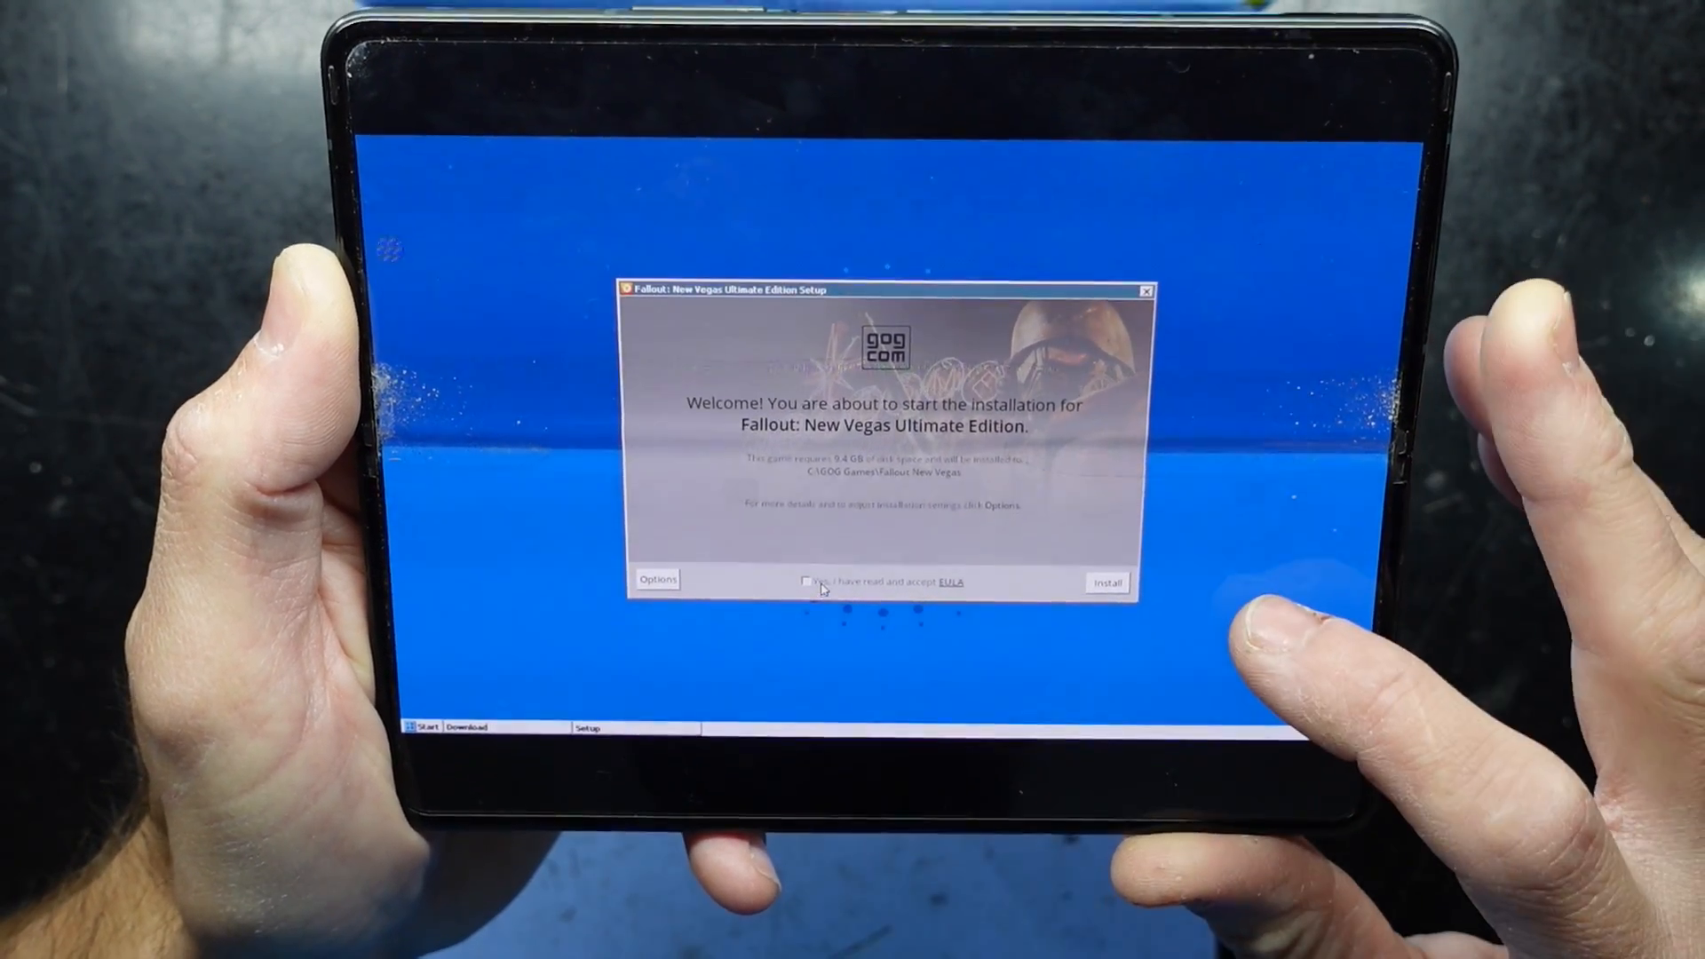
click(810, 582)
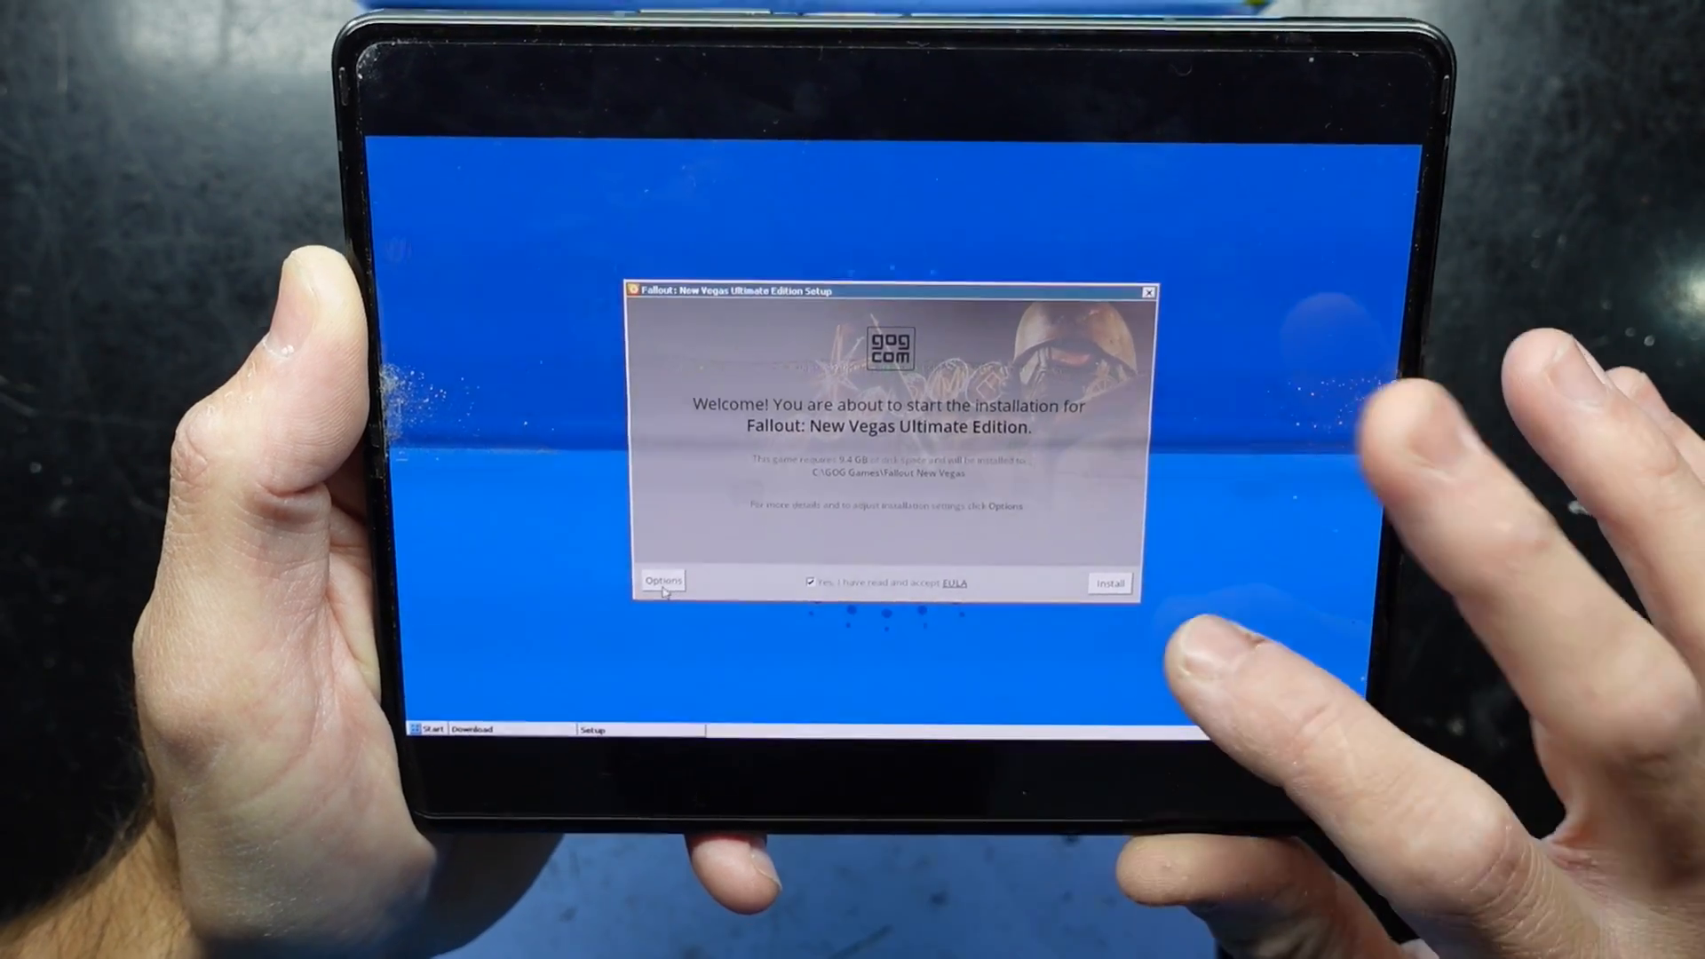
click(661, 579)
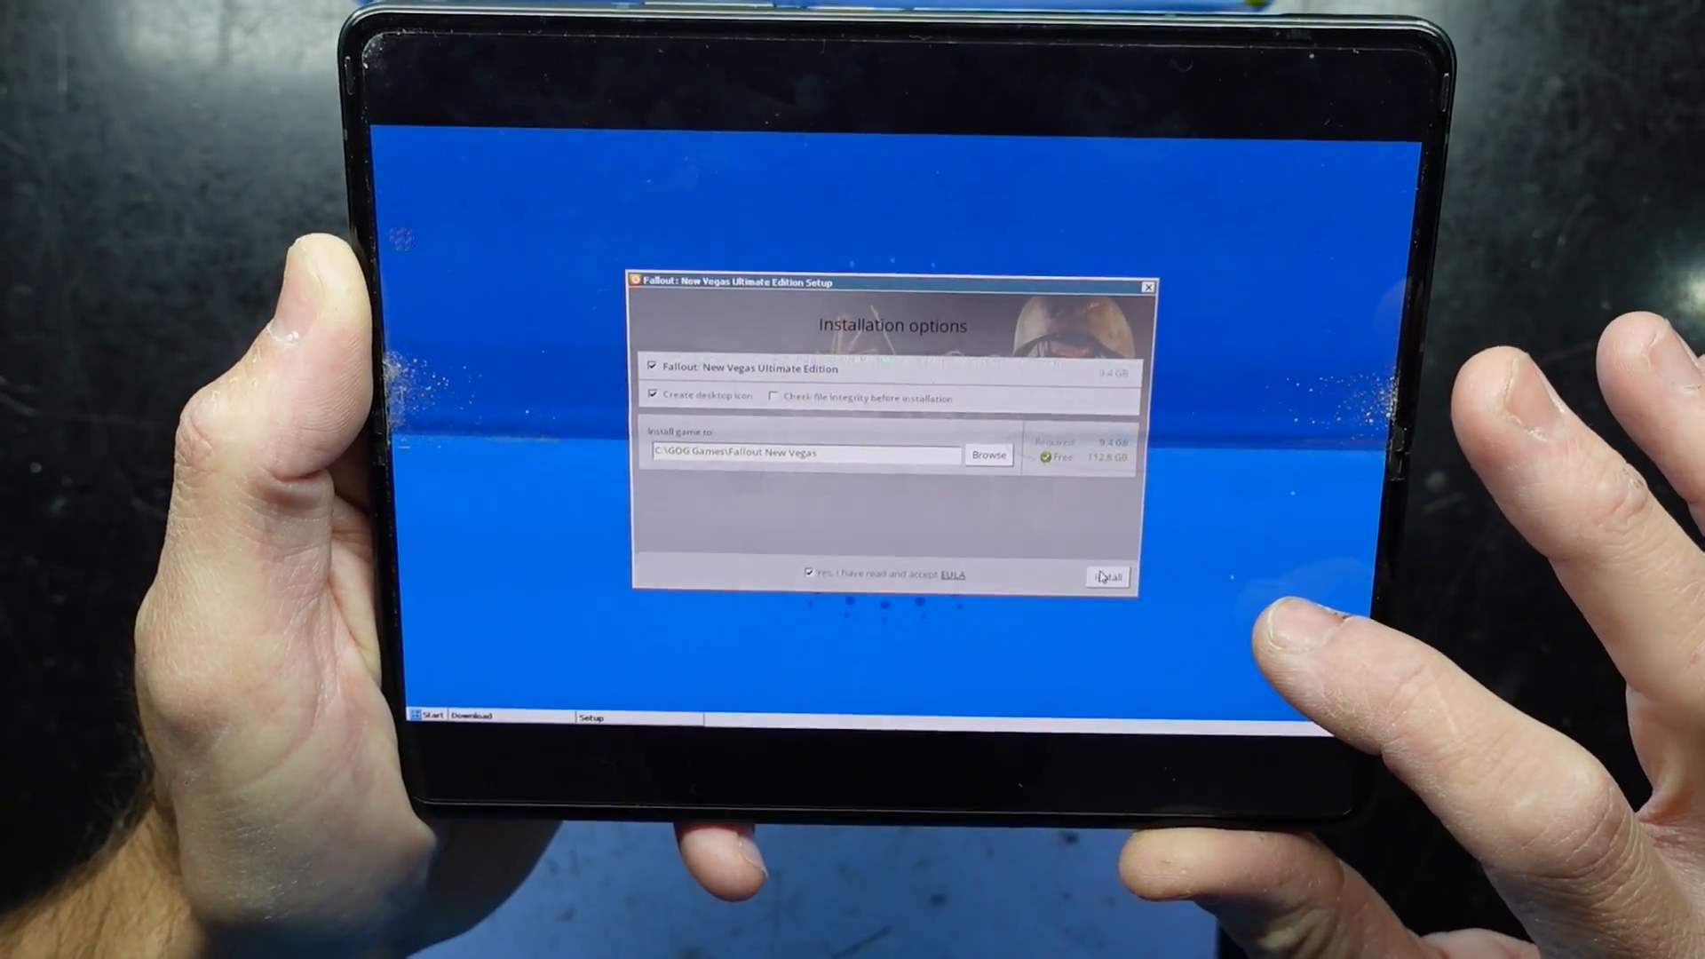
click(1107, 577)
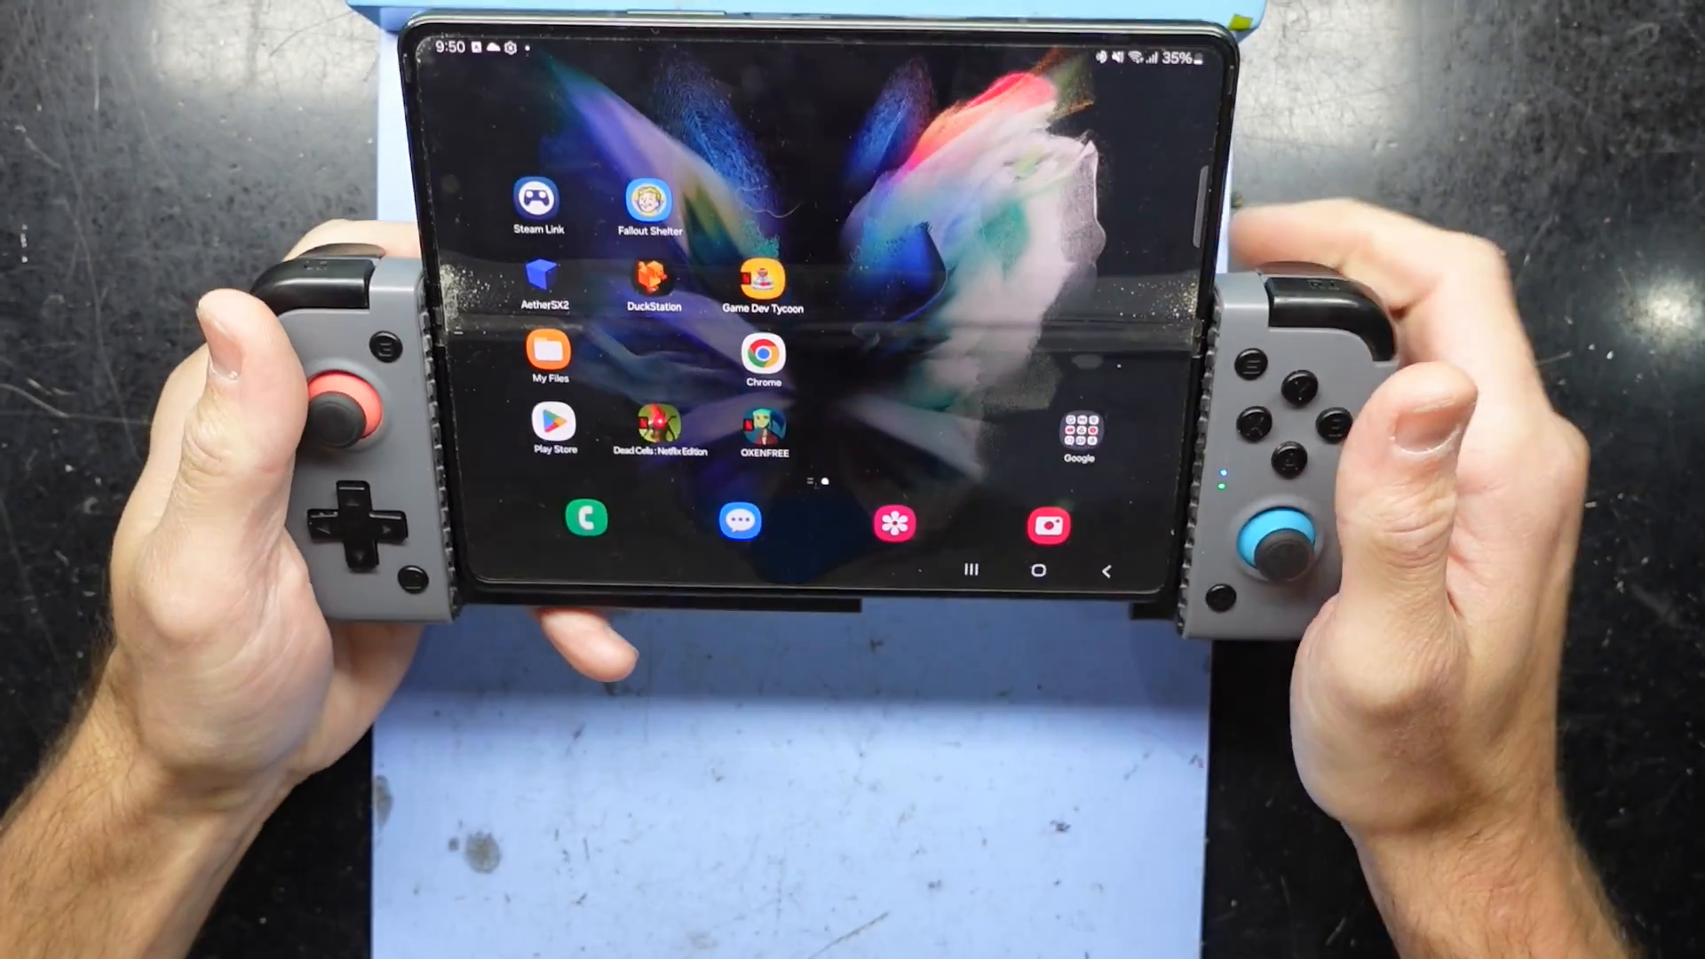
Open Winlator's hamburger side menu from the Fallout container list, close it, then reopen it.
scroll(up, 3)
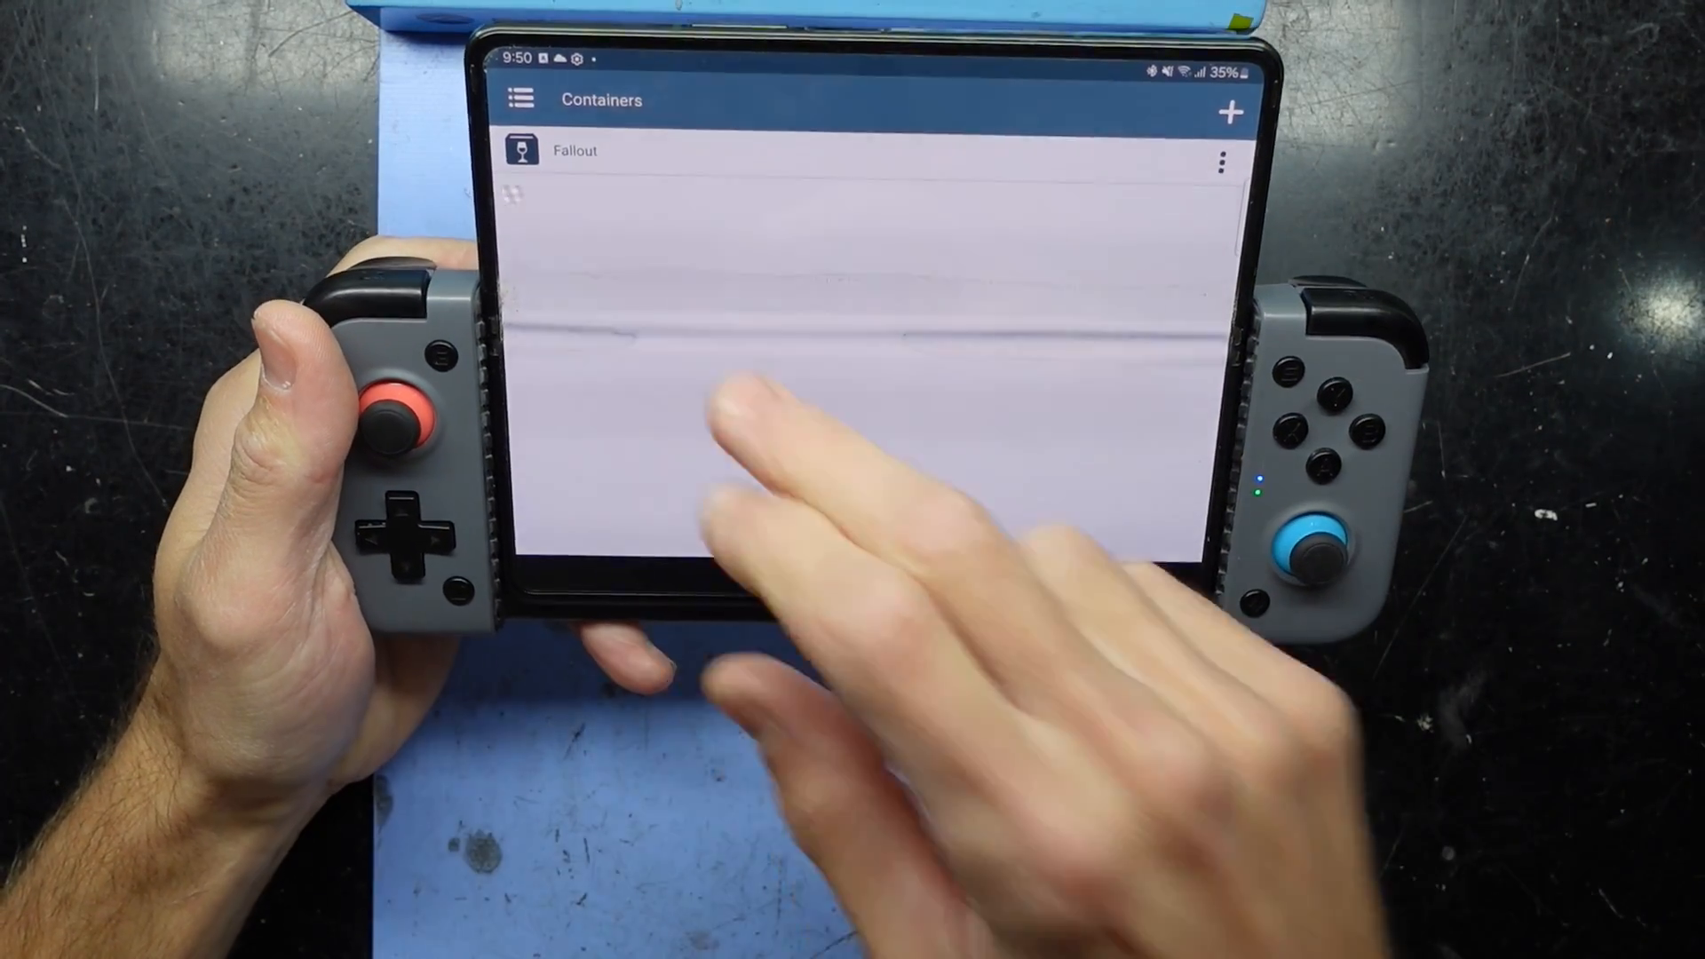
click(517, 100)
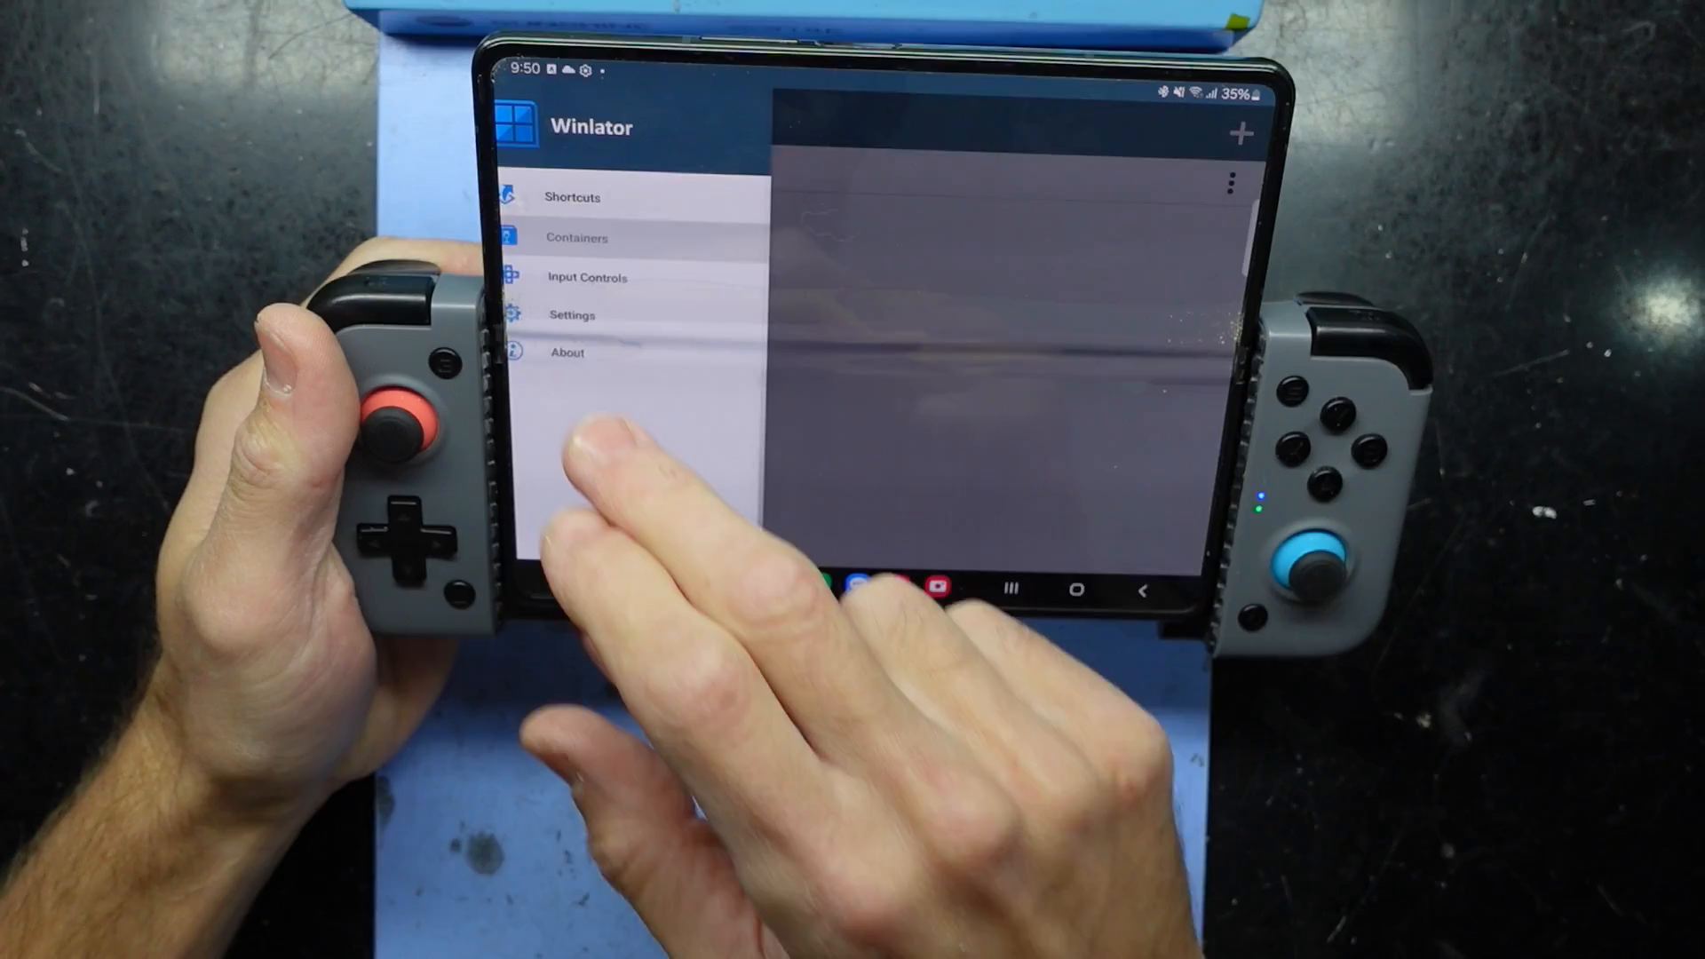
click(588, 277)
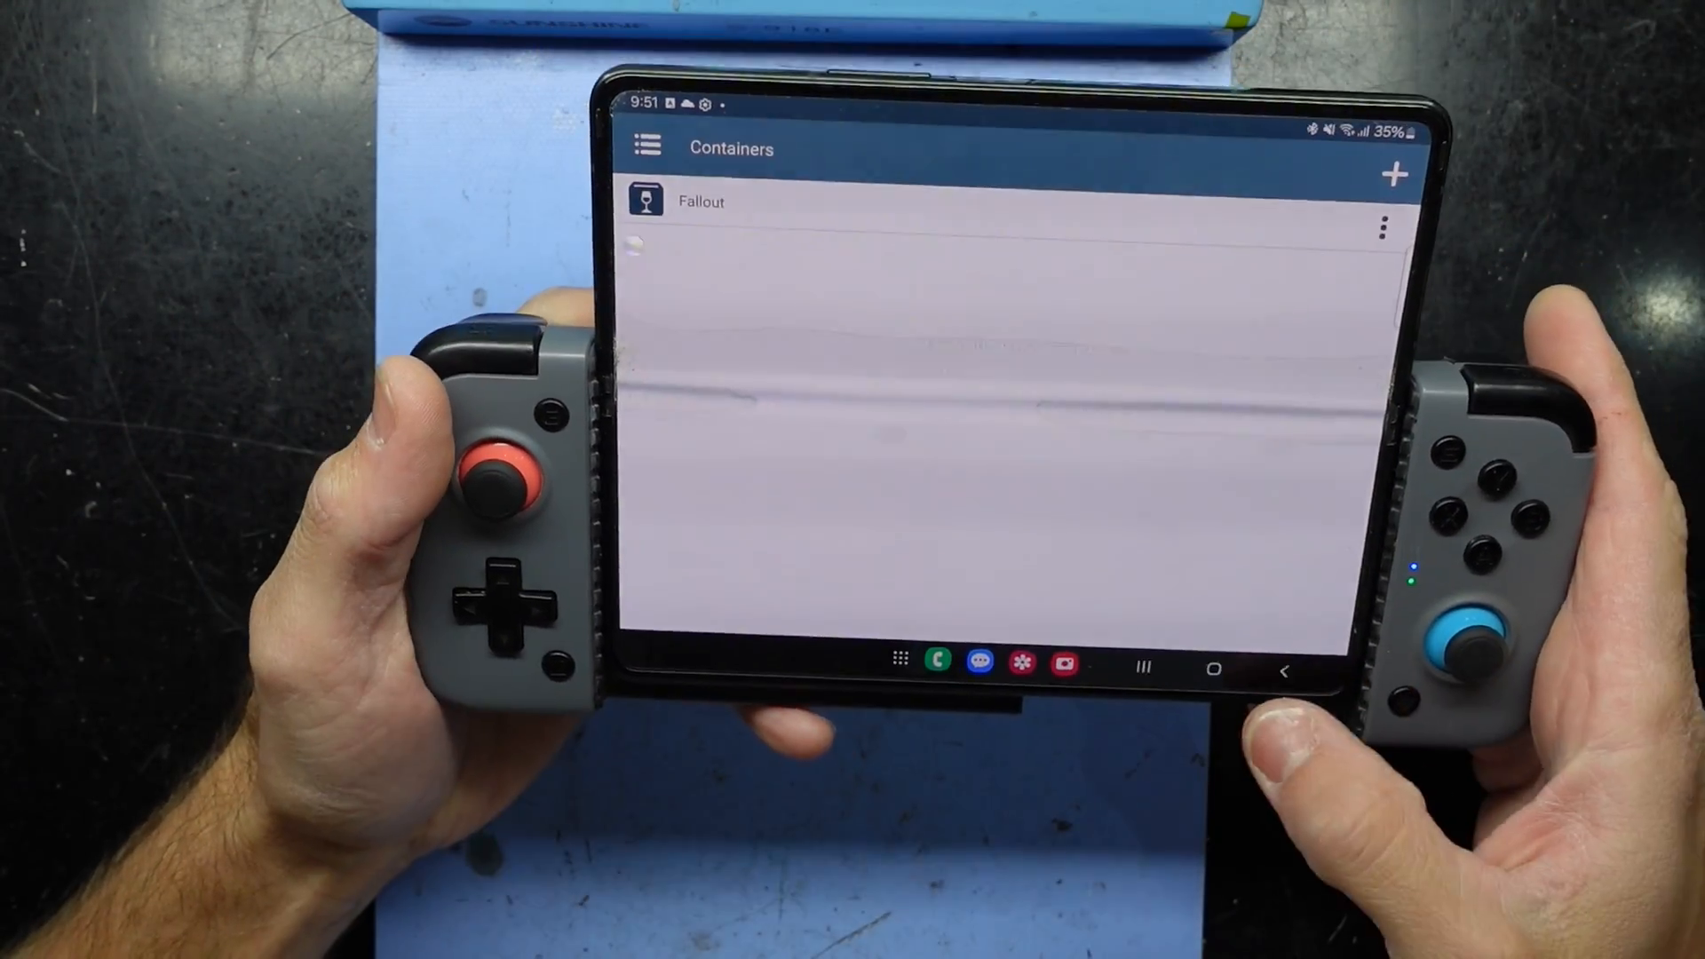
click(645, 147)
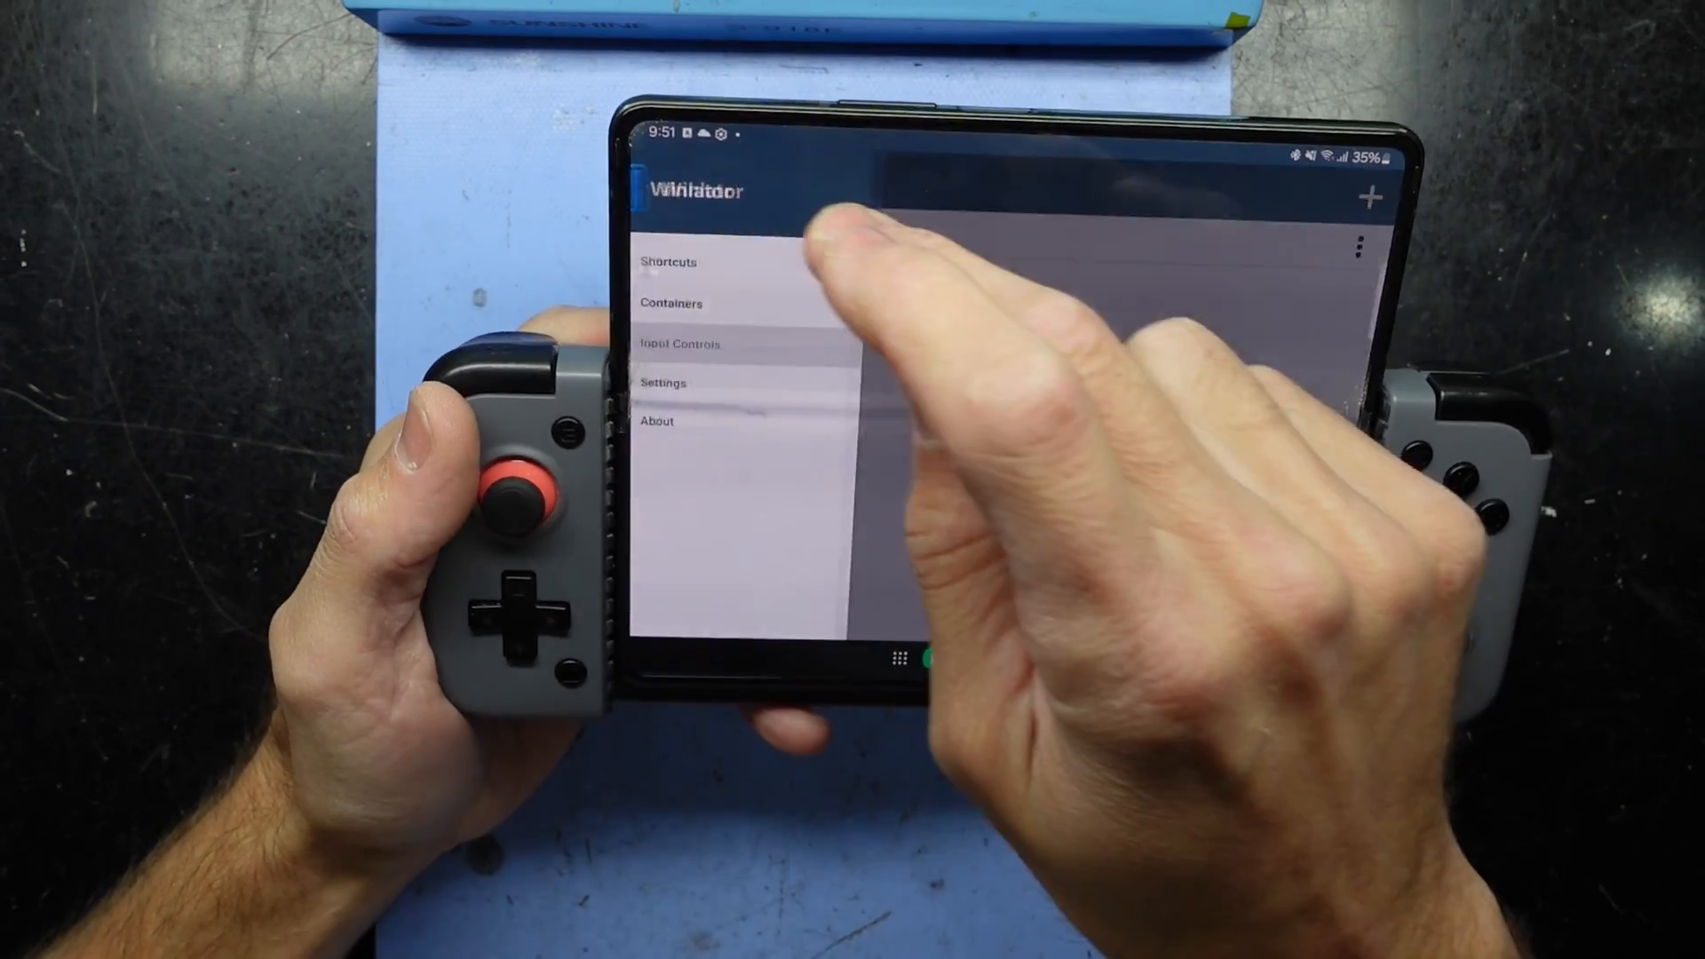
click(667, 262)
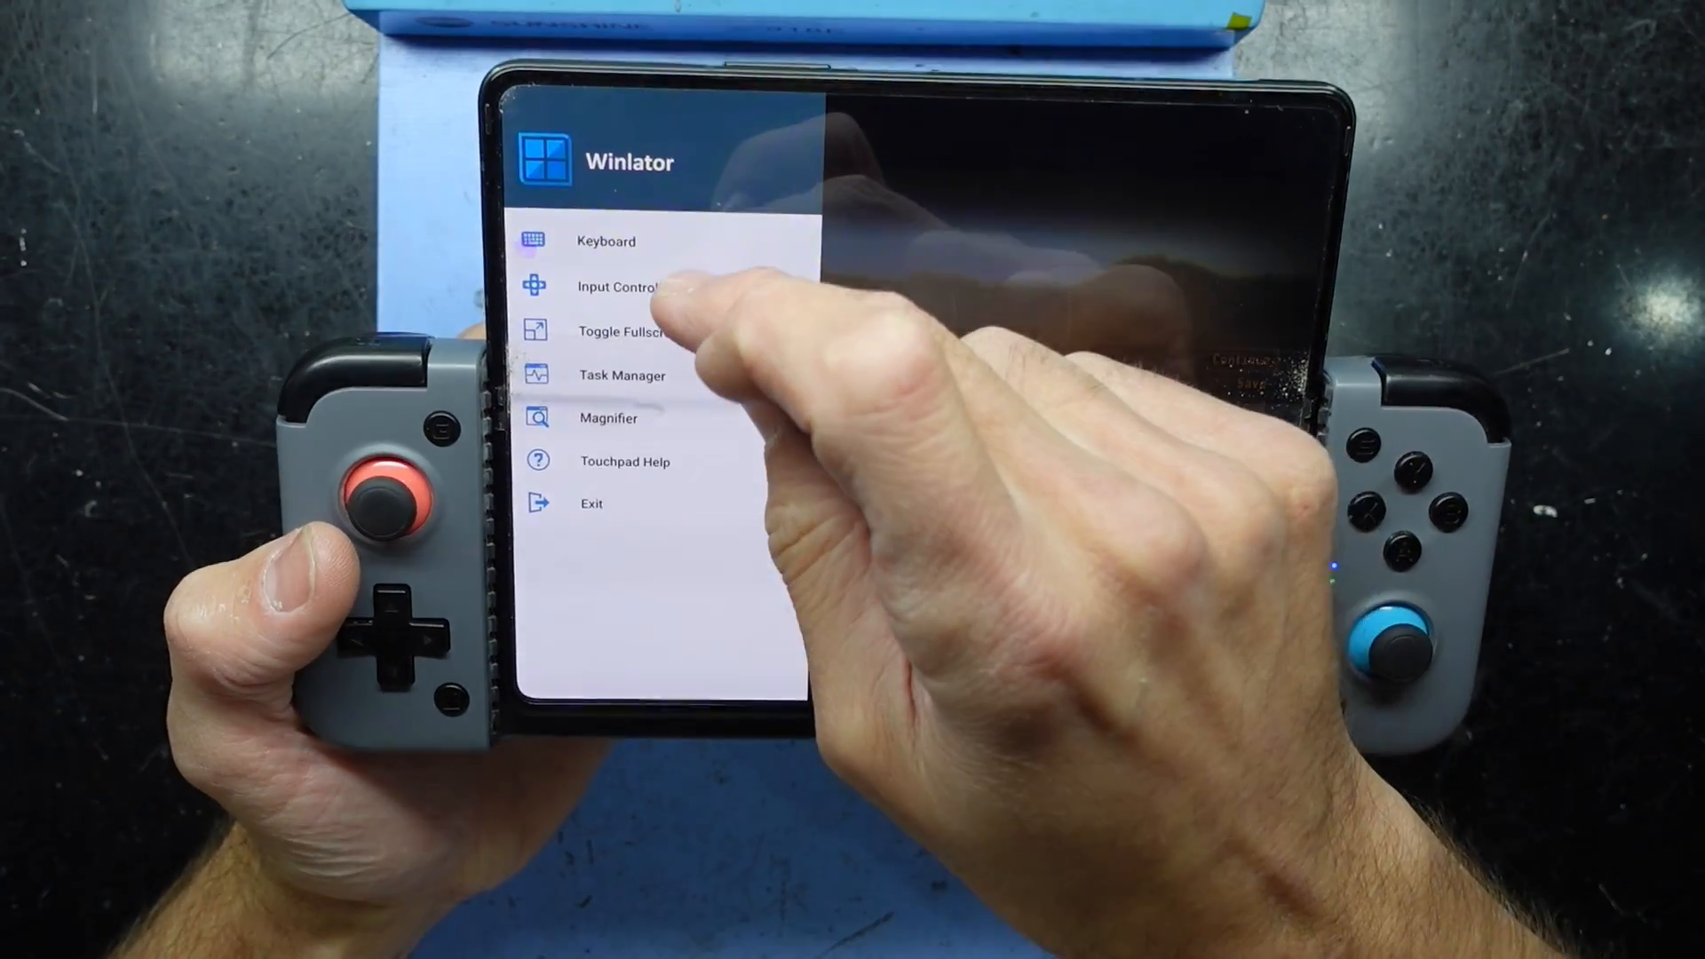
In Input Controls, select the Virtual Gamepad profile with touchscreen controls shown and apply it.
click(623, 286)
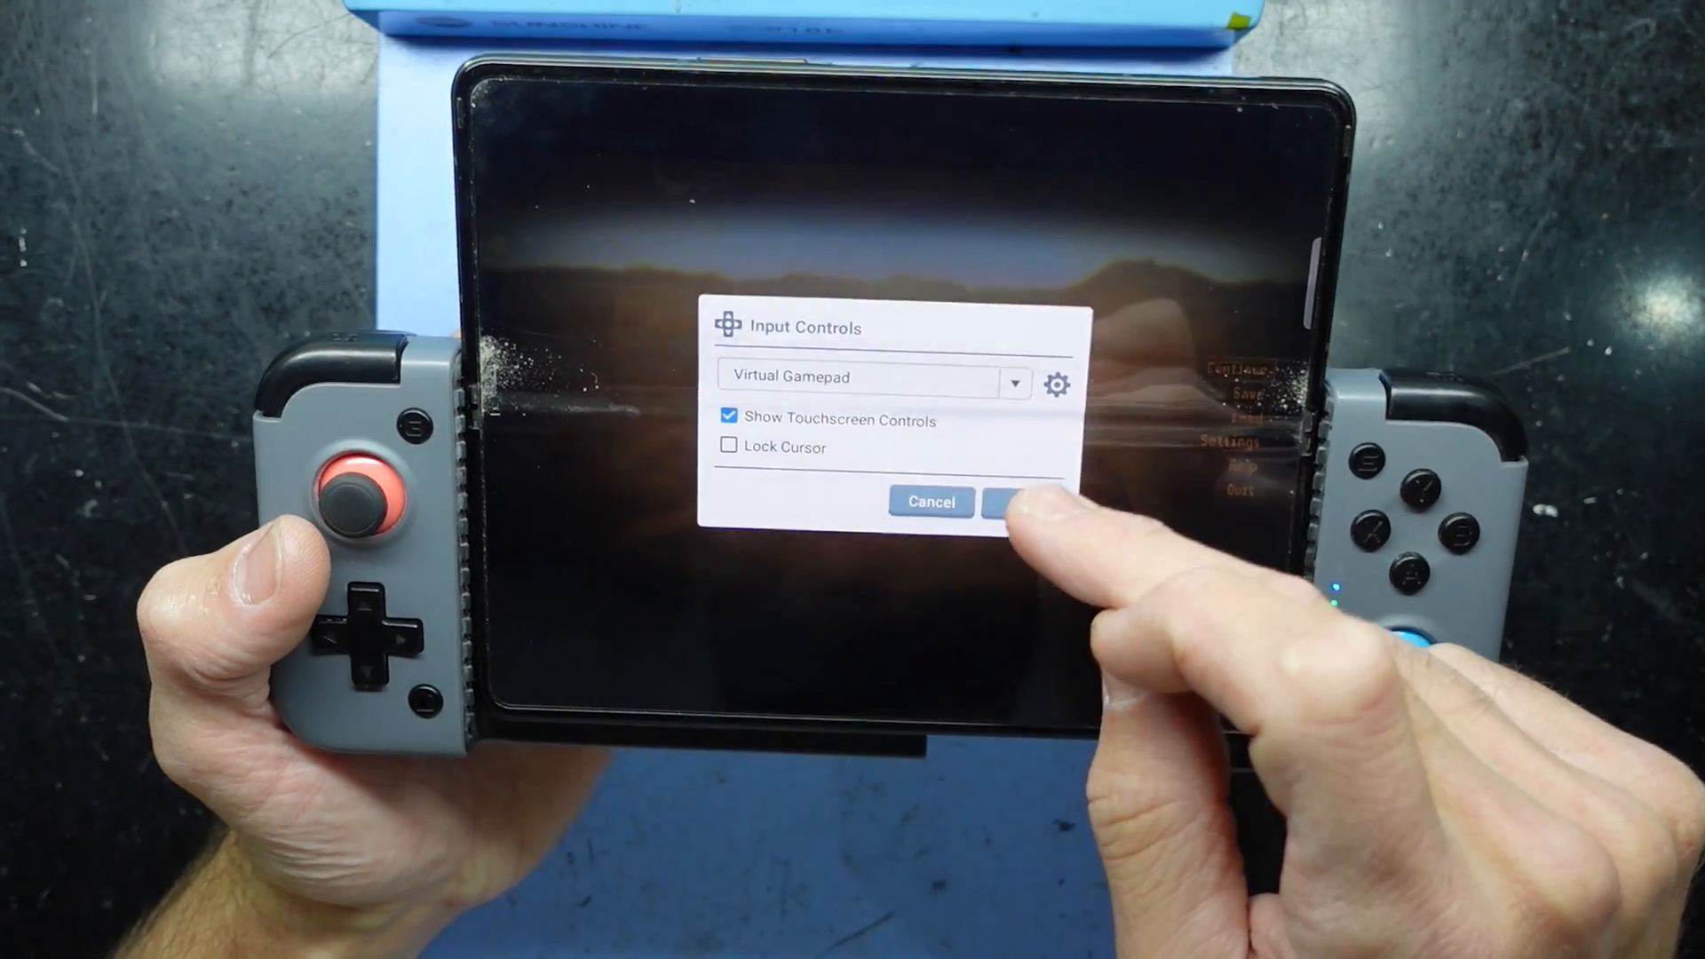
click(870, 375)
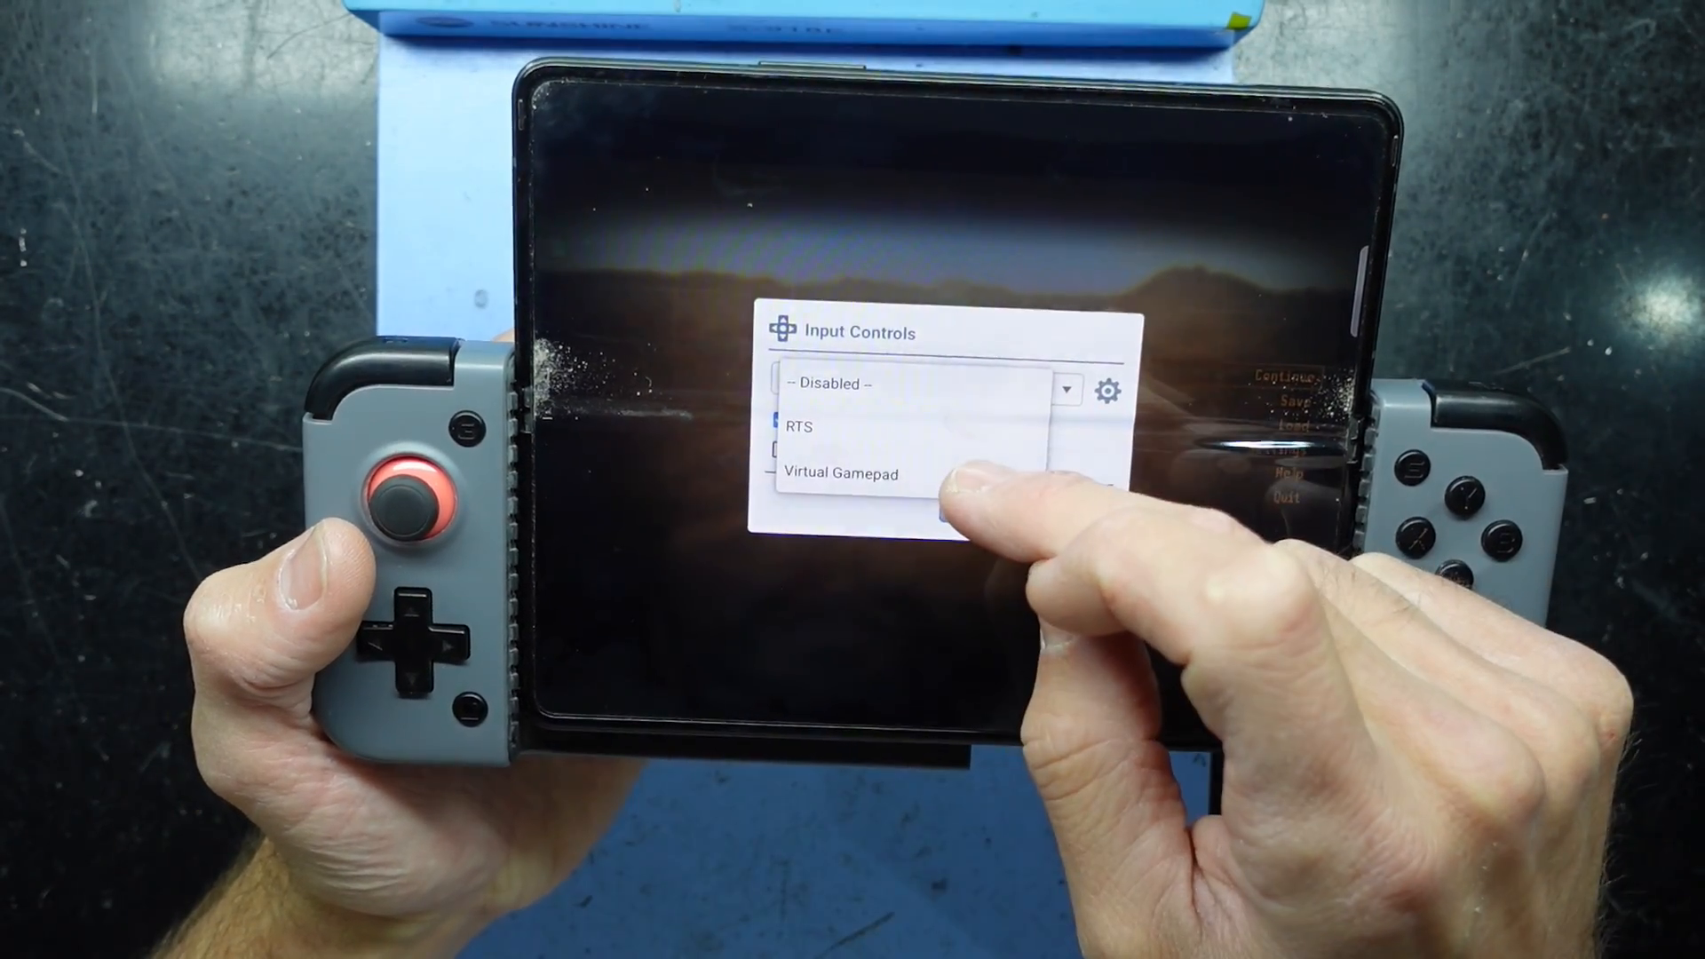
click(842, 472)
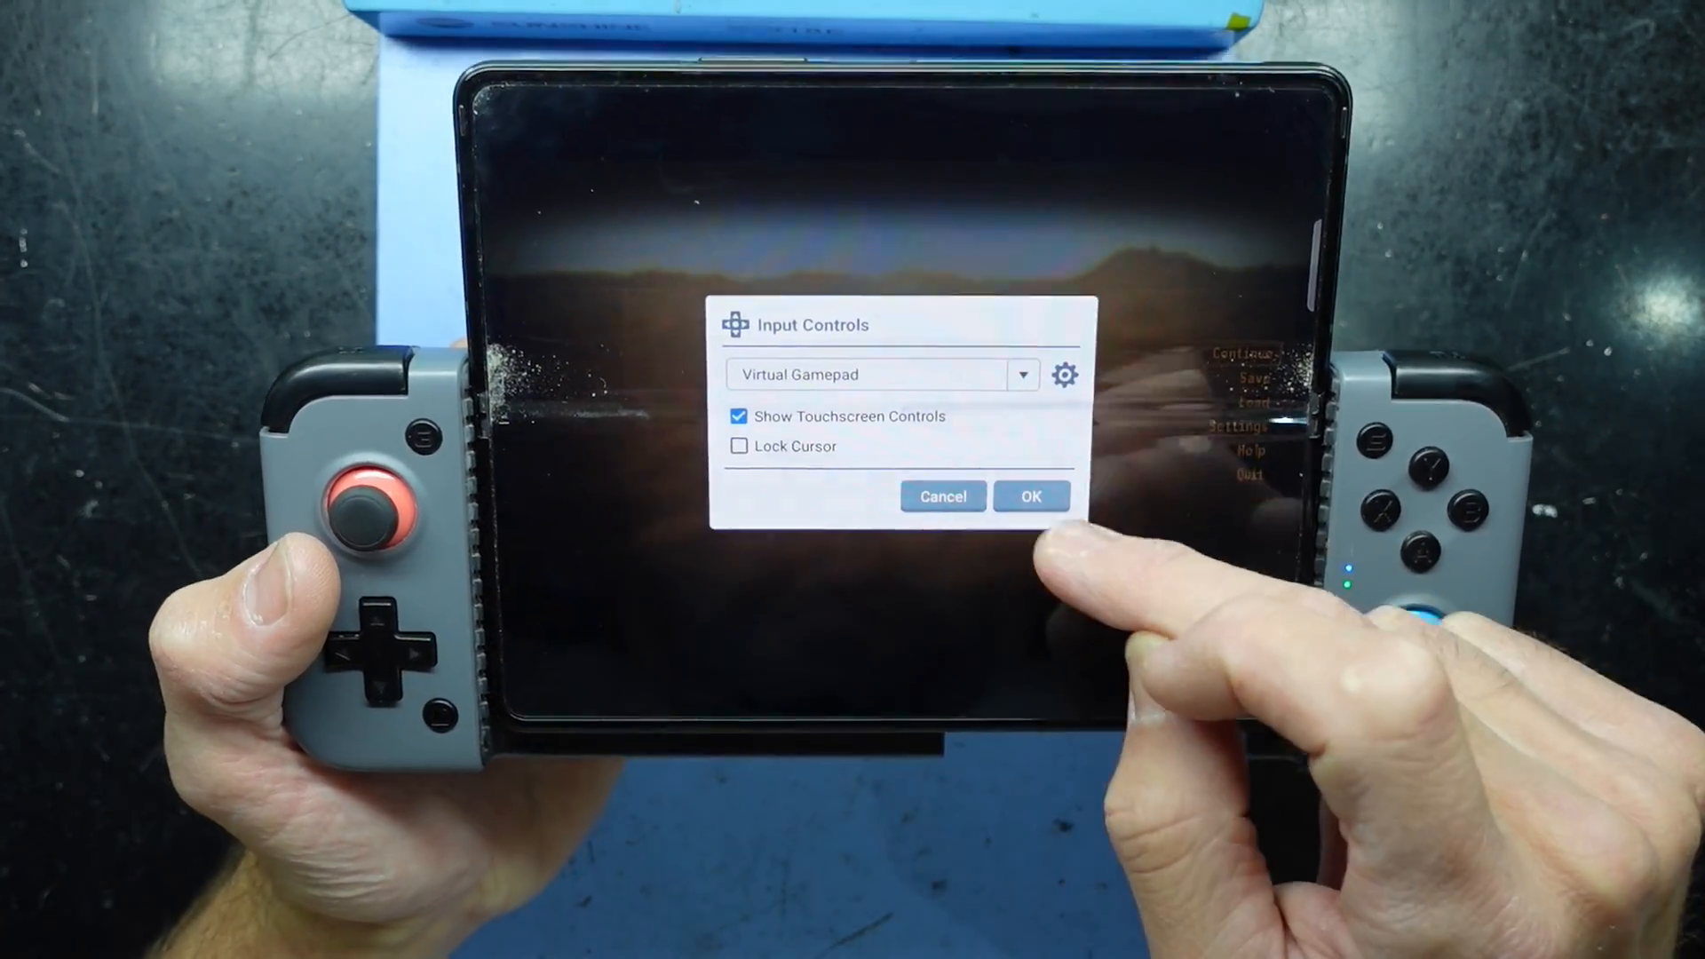
click(1030, 496)
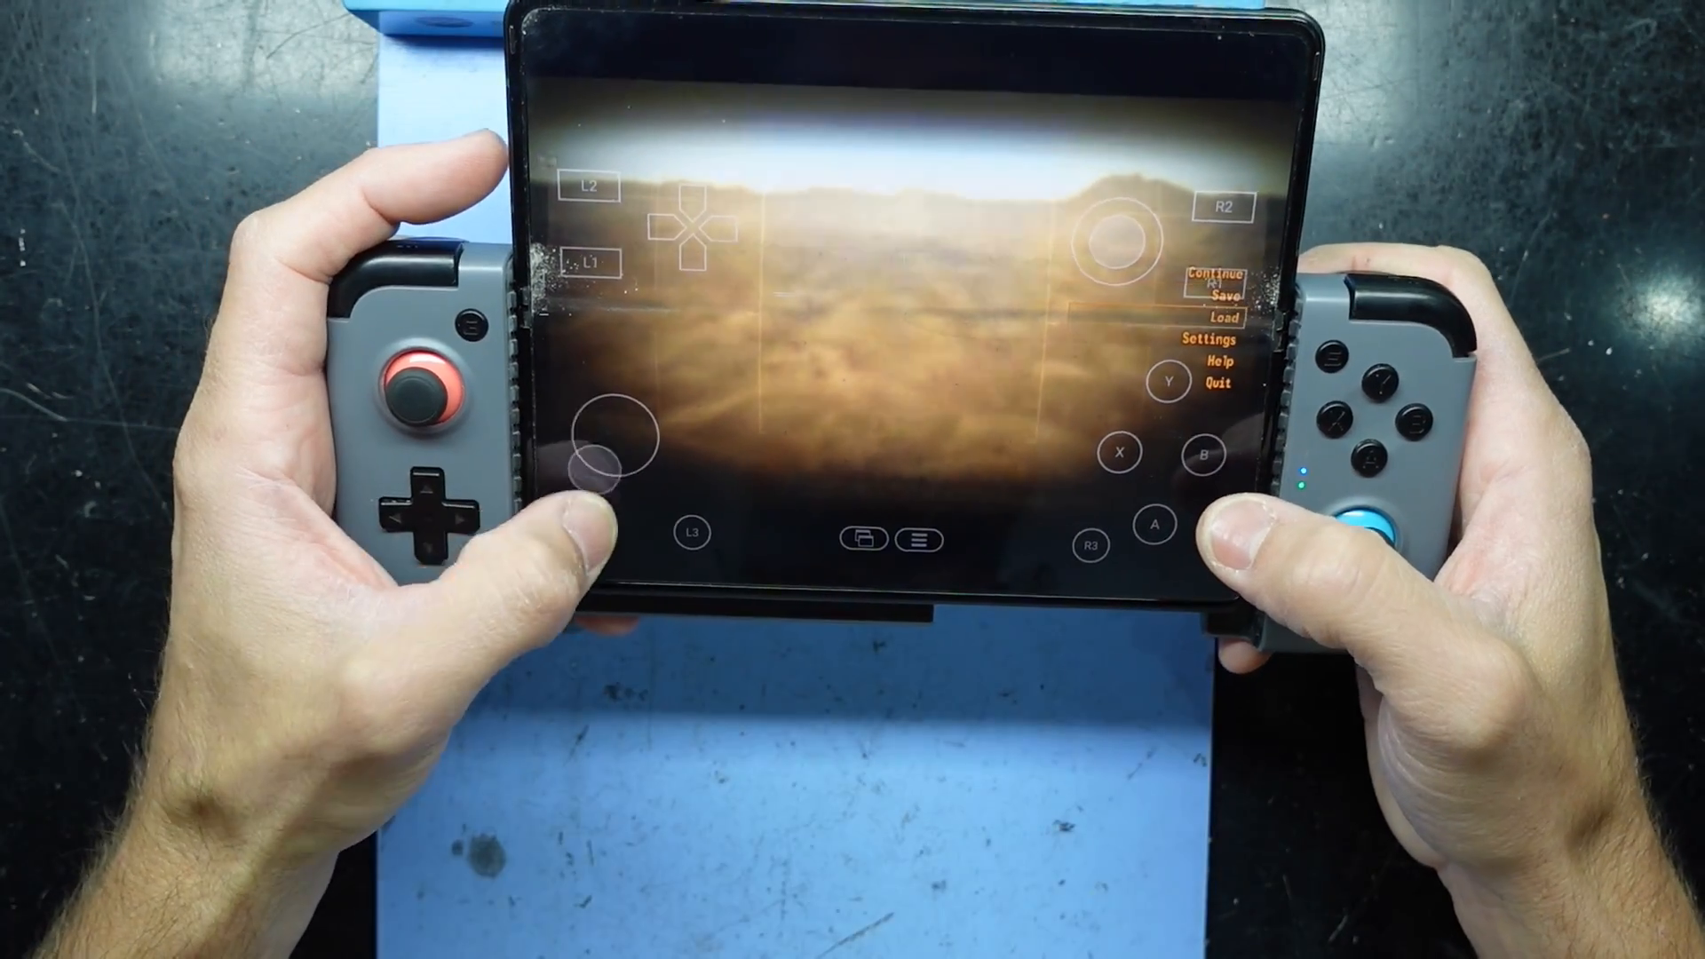